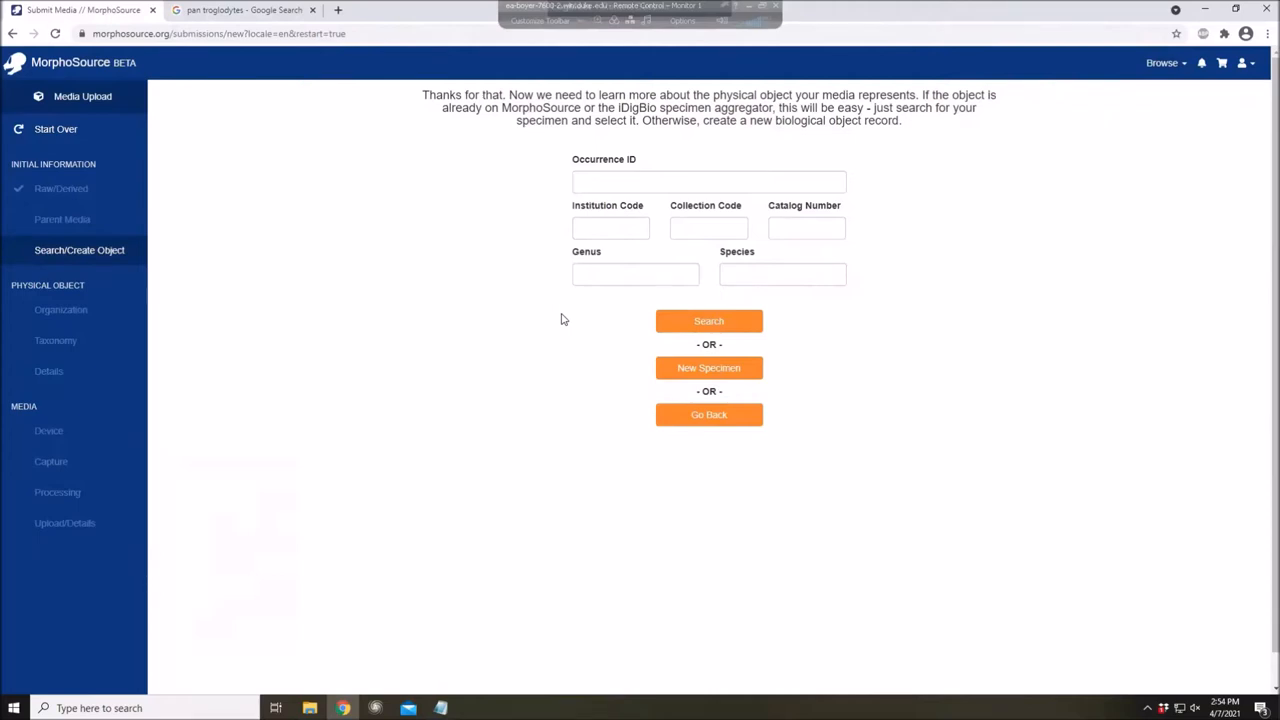
mouse_move(531, 311)
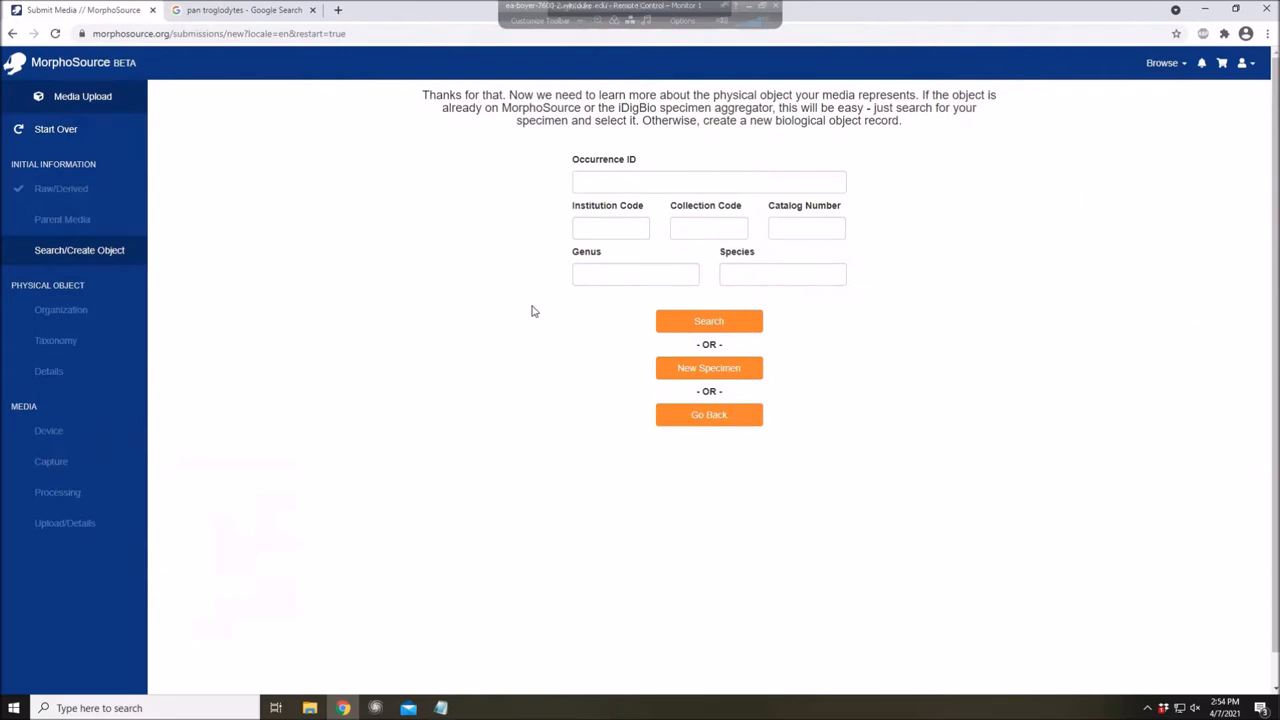
mouse_move(396, 303)
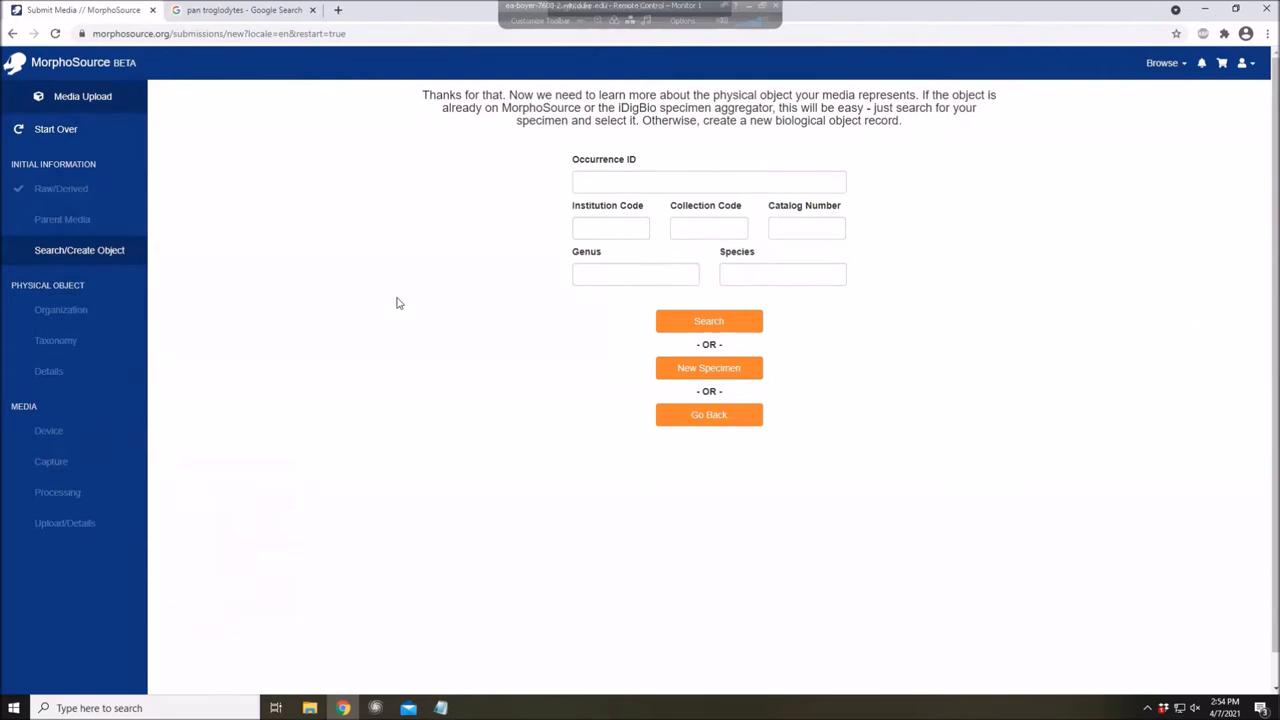
mouse_move(464, 252)
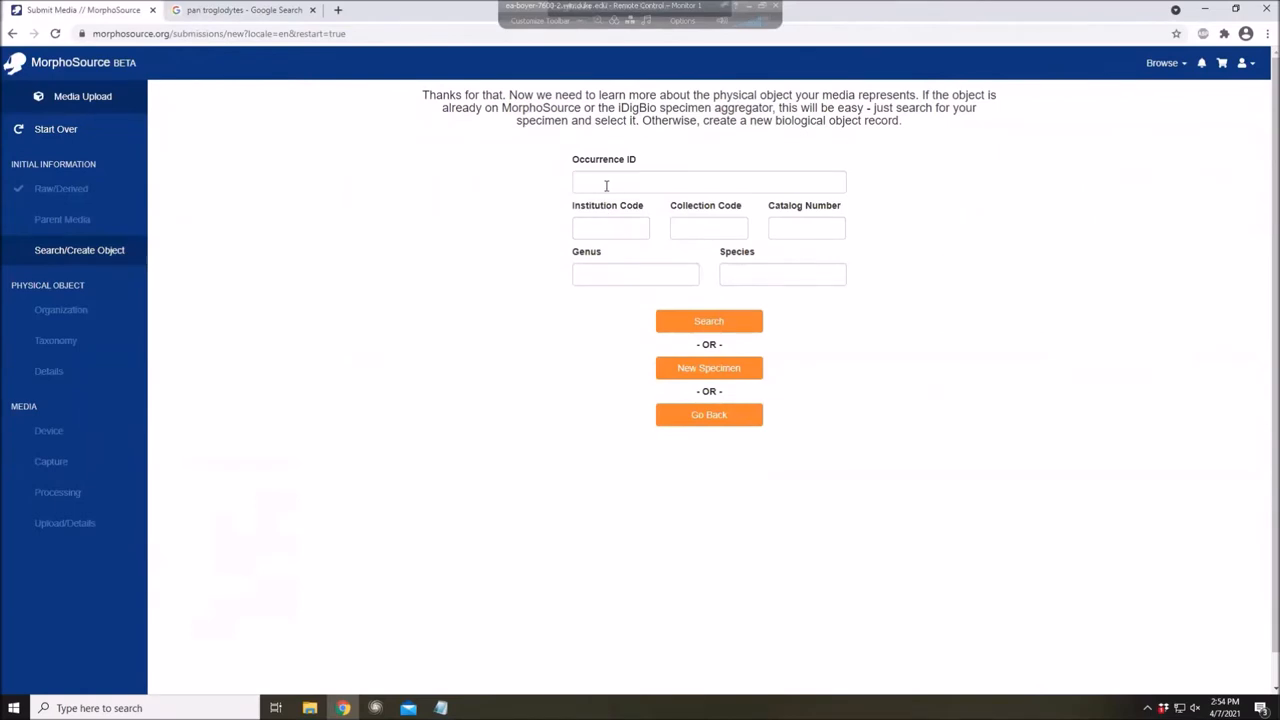
mouse_move(630, 312)
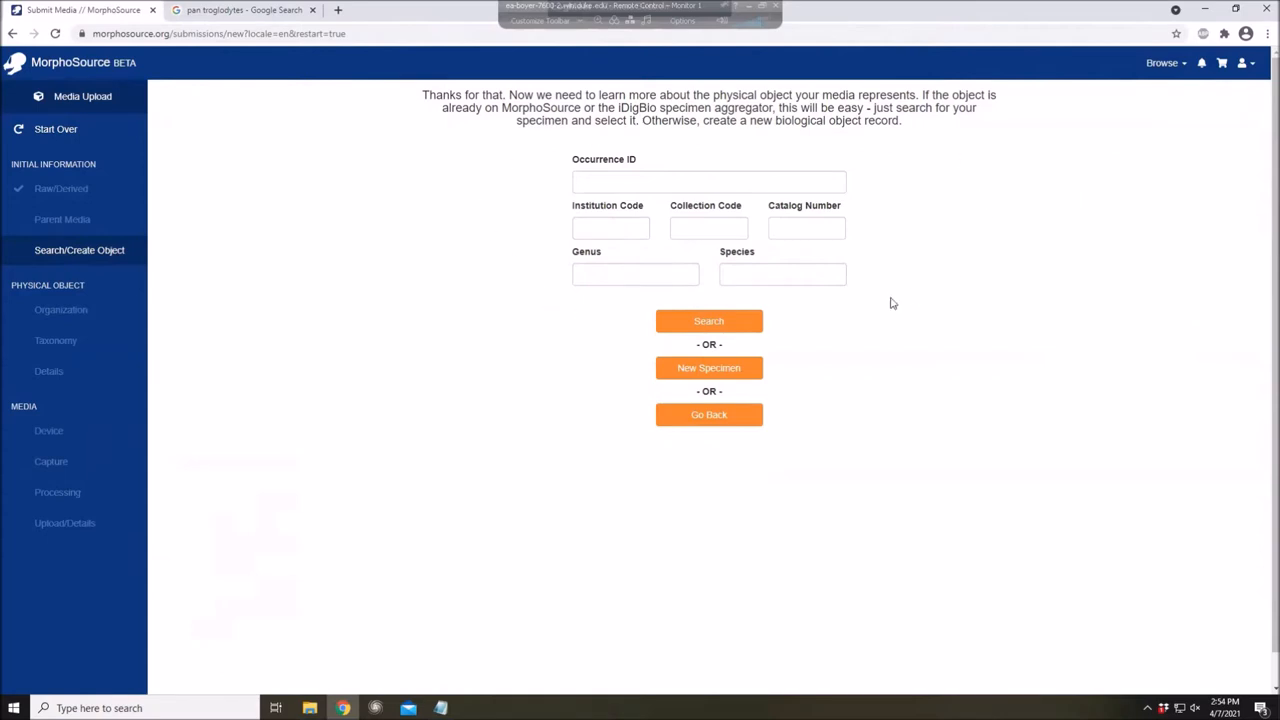
mouse_move(604, 296)
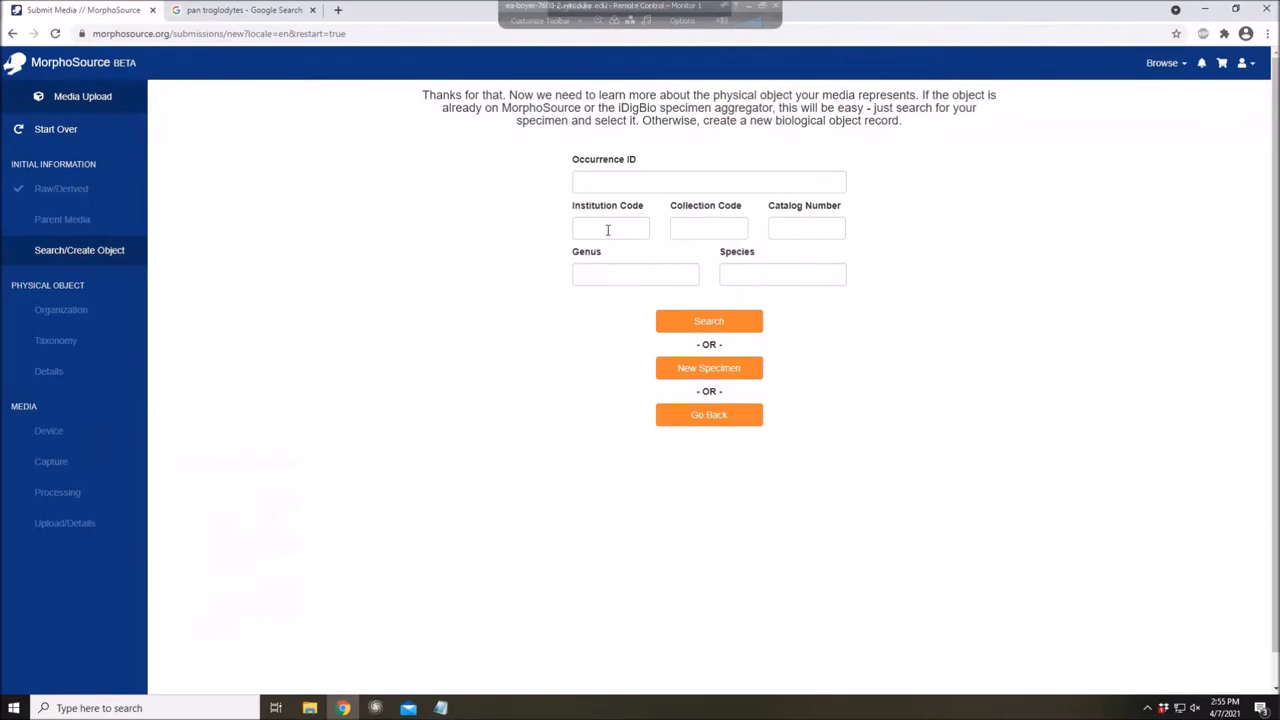
Search for institution code amnh, catalog number 51405; no physical objects match.
left_click(610, 228)
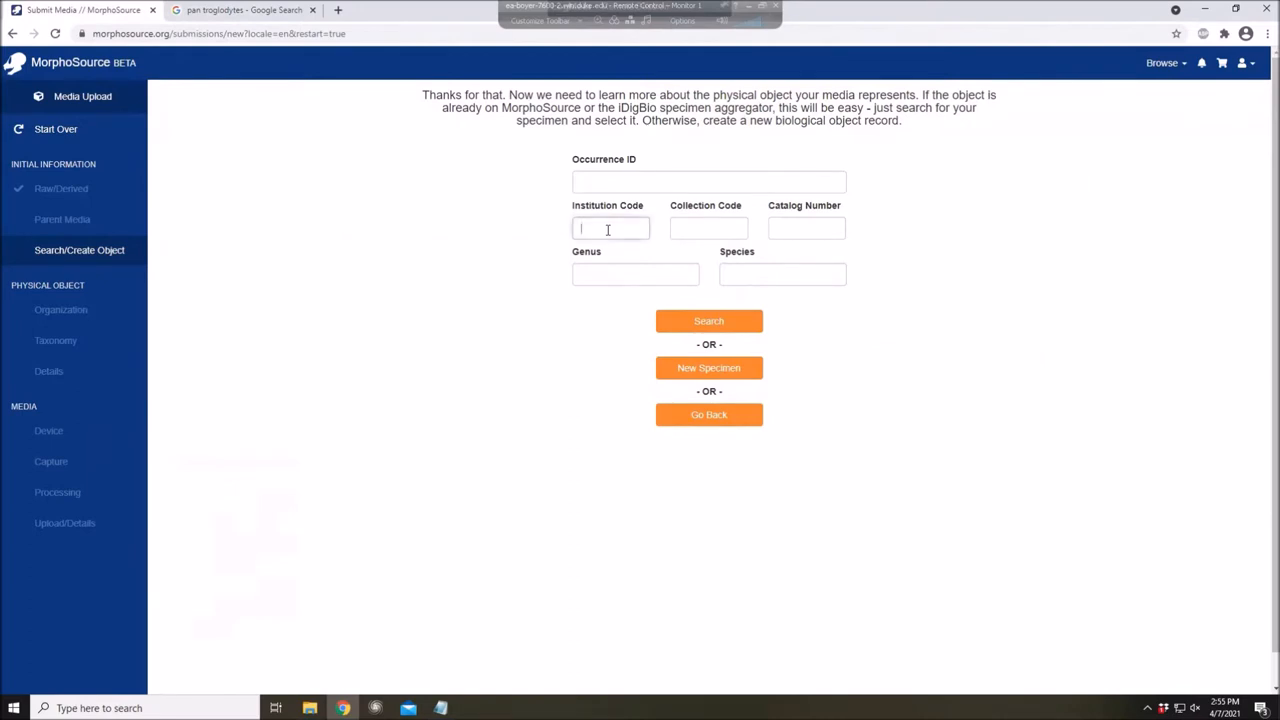
type("amnh")
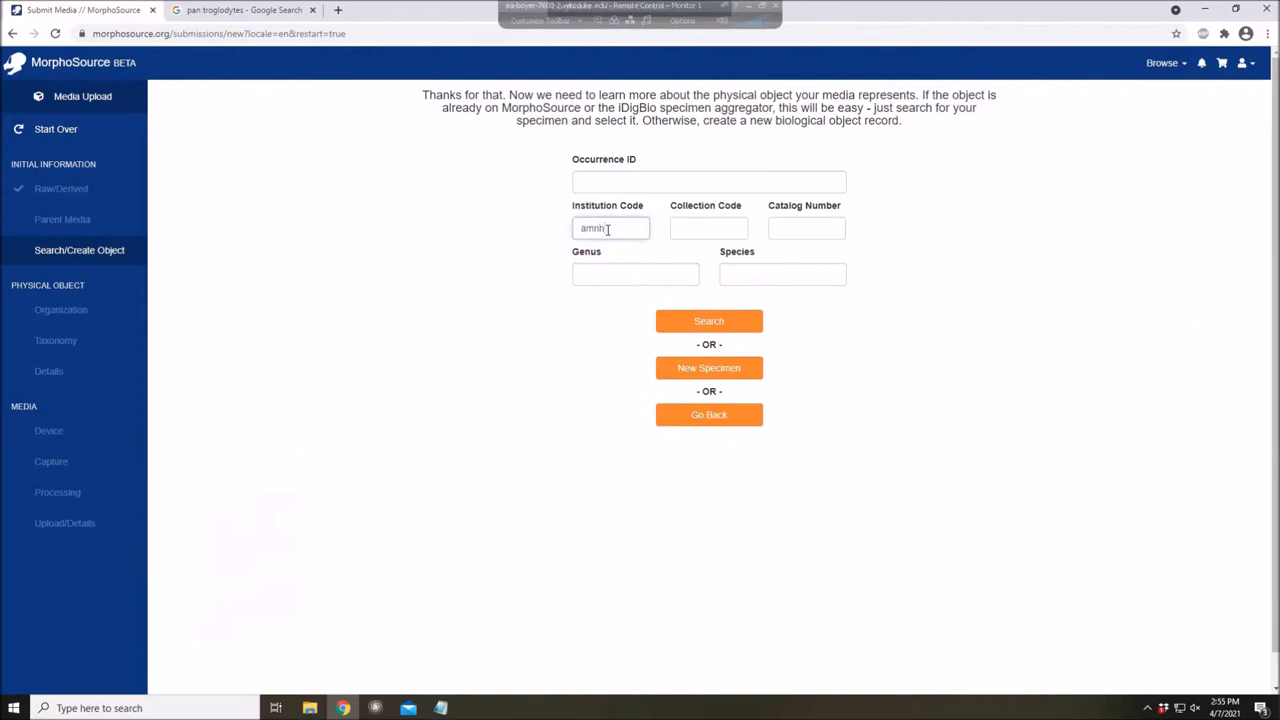
left_click(806, 228)
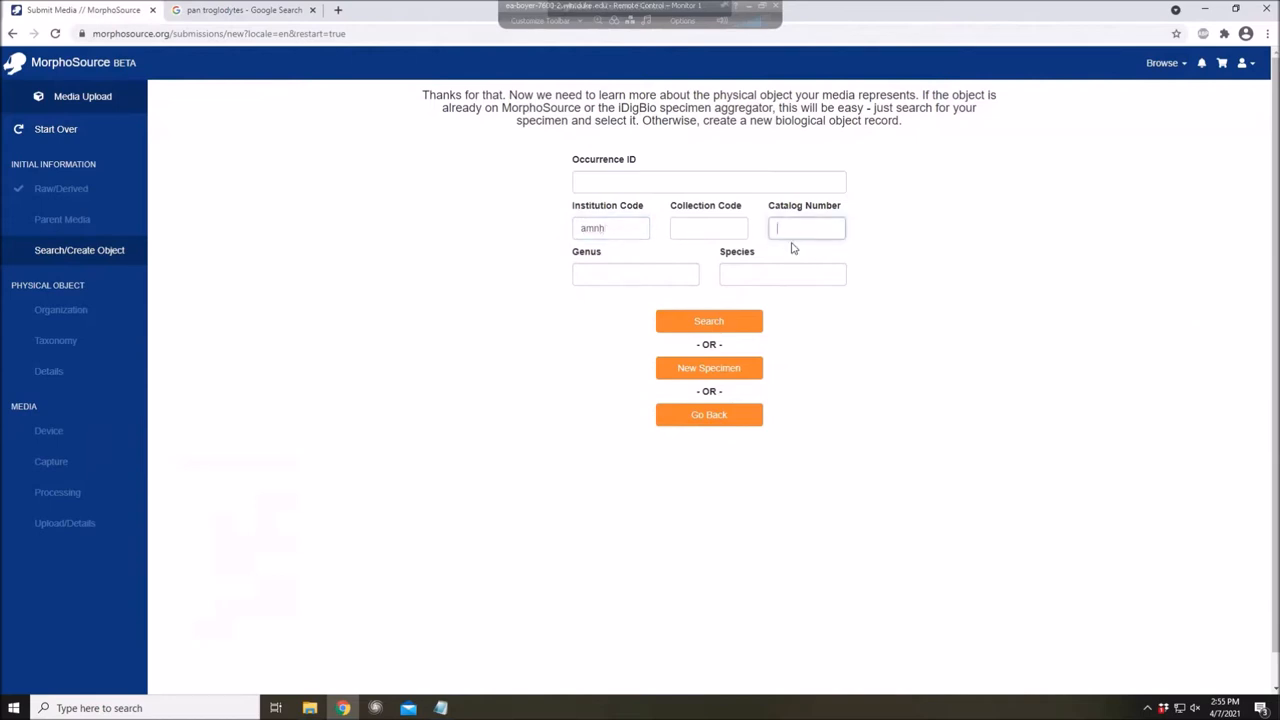
type("8")
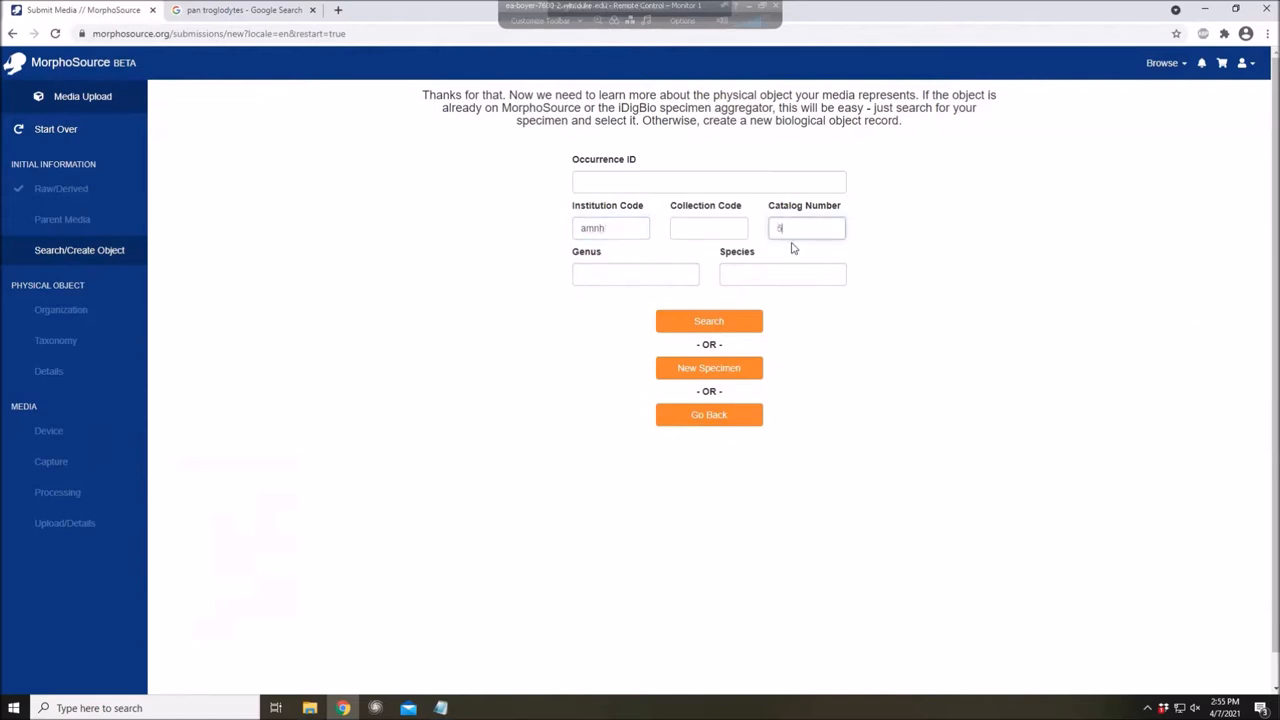
type("51405")
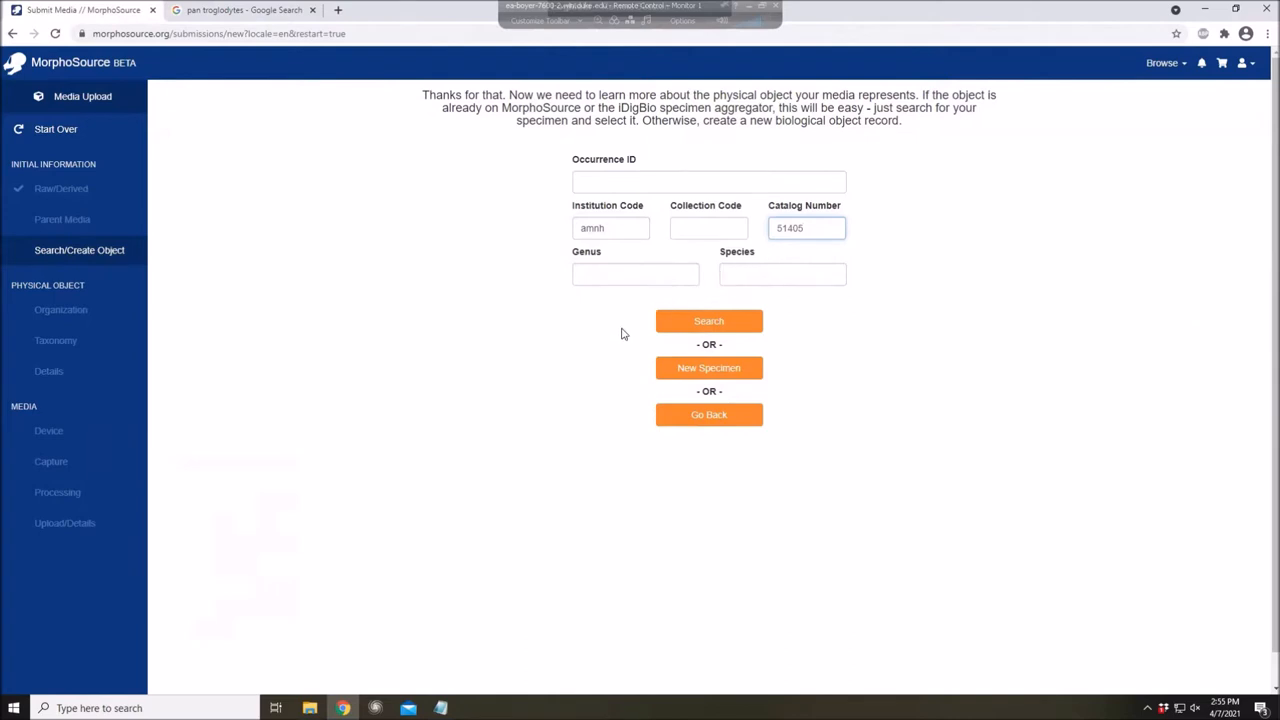
left_click(708, 321)
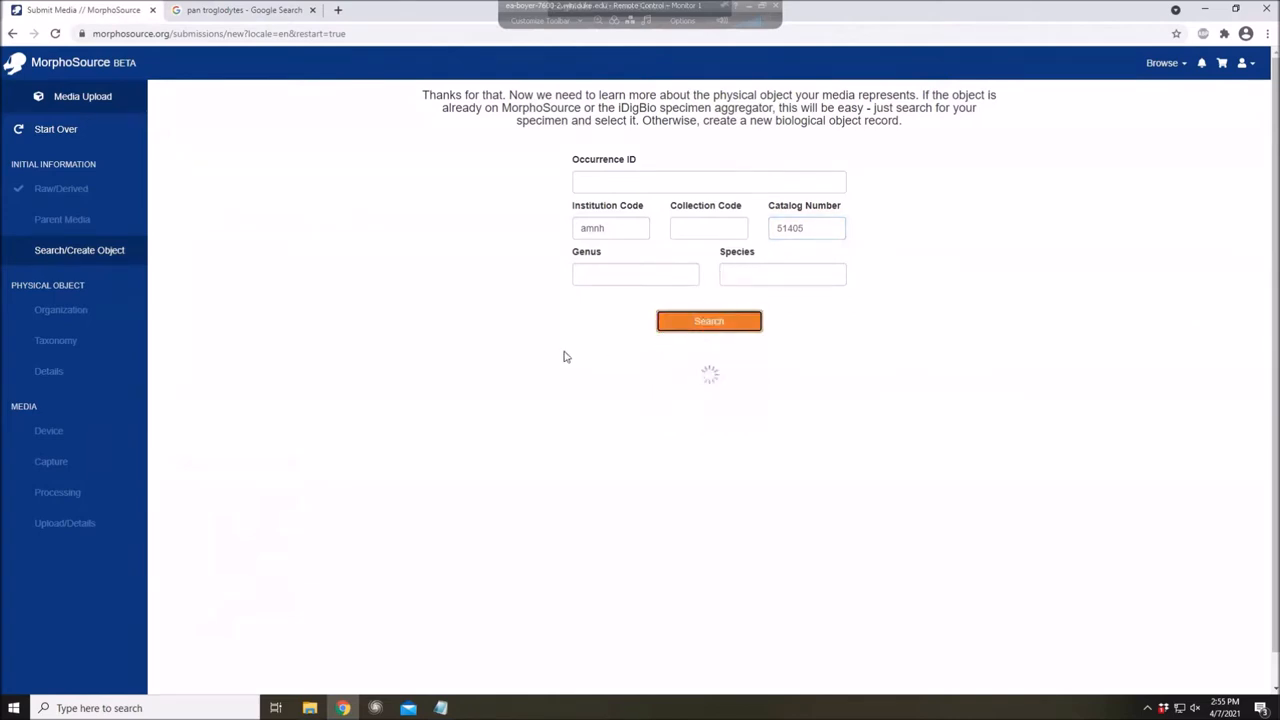
left_click(708, 321)
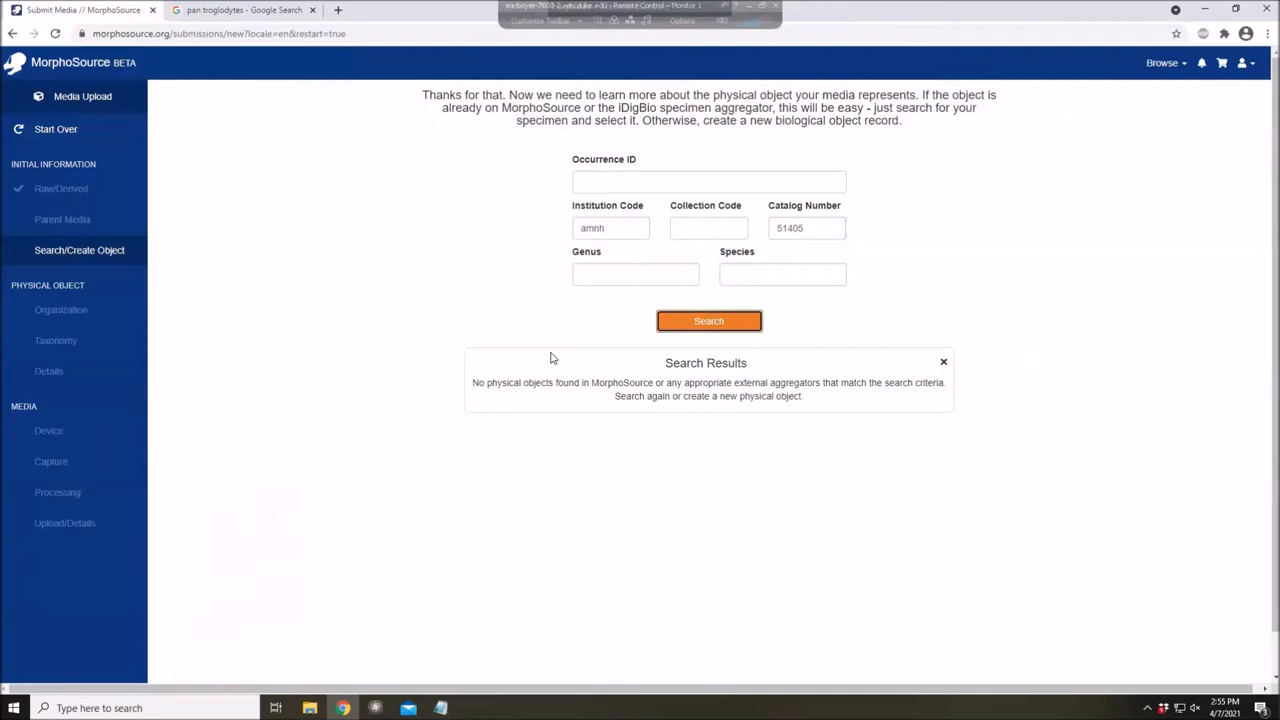
mouse_move(809, 238)
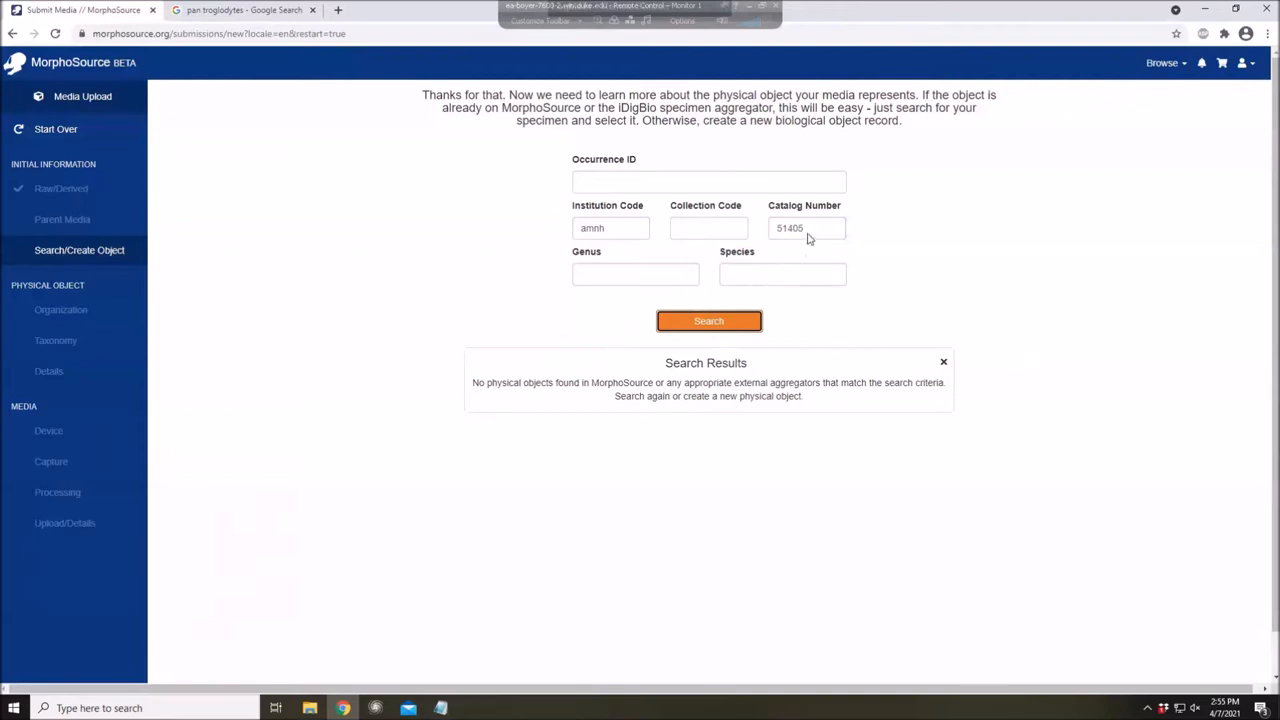
Clear the catalog number and search amnh records for genus pan, species troglodytes.
double_click(806, 228)
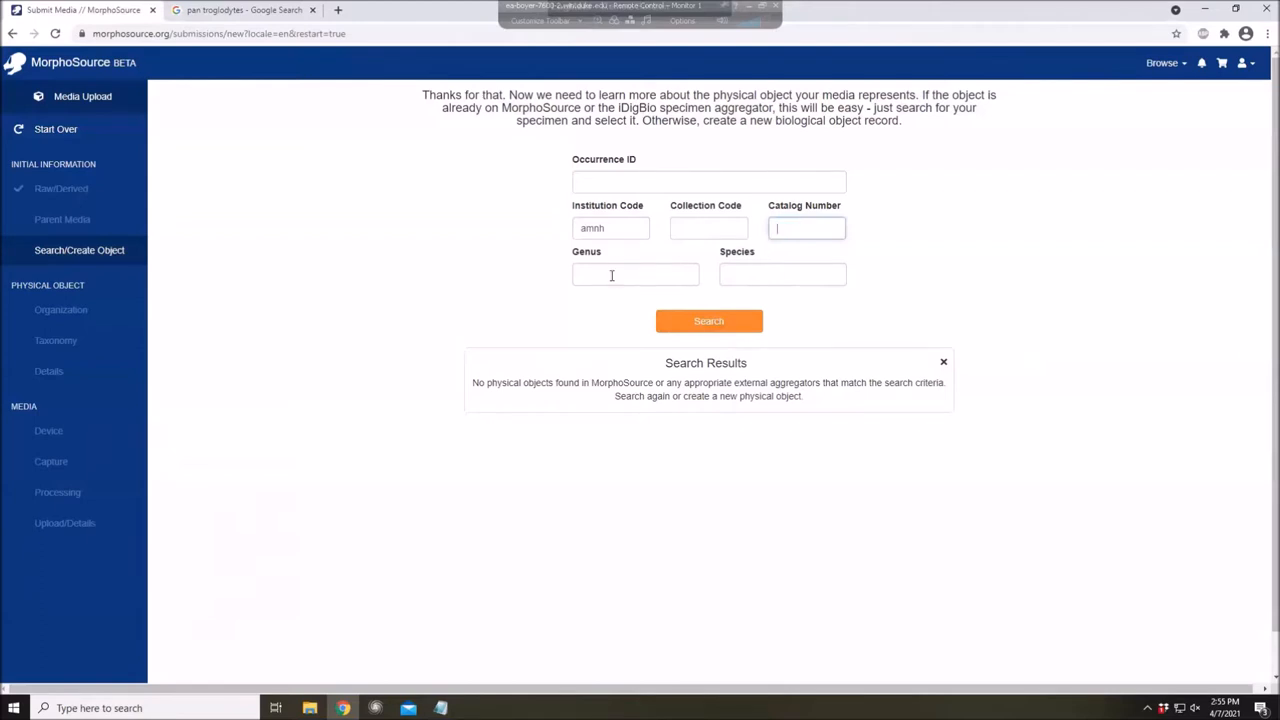
mouse_move(600, 262)
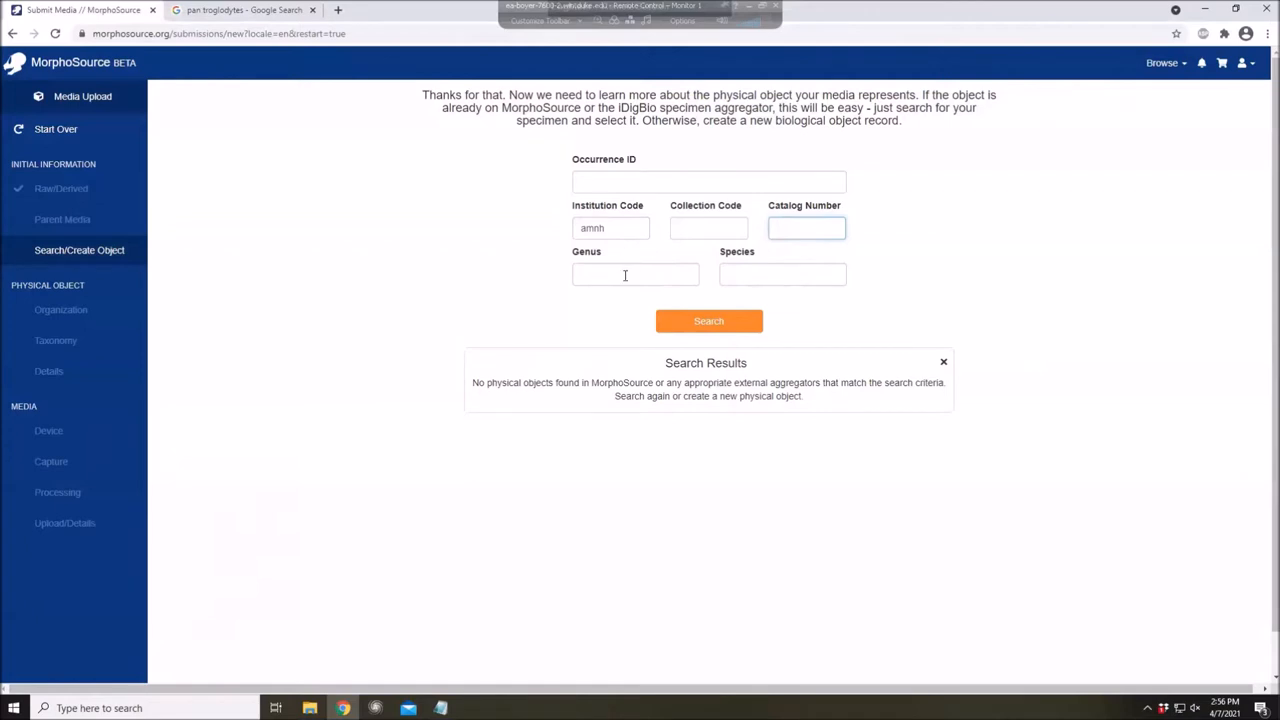
type("pl")
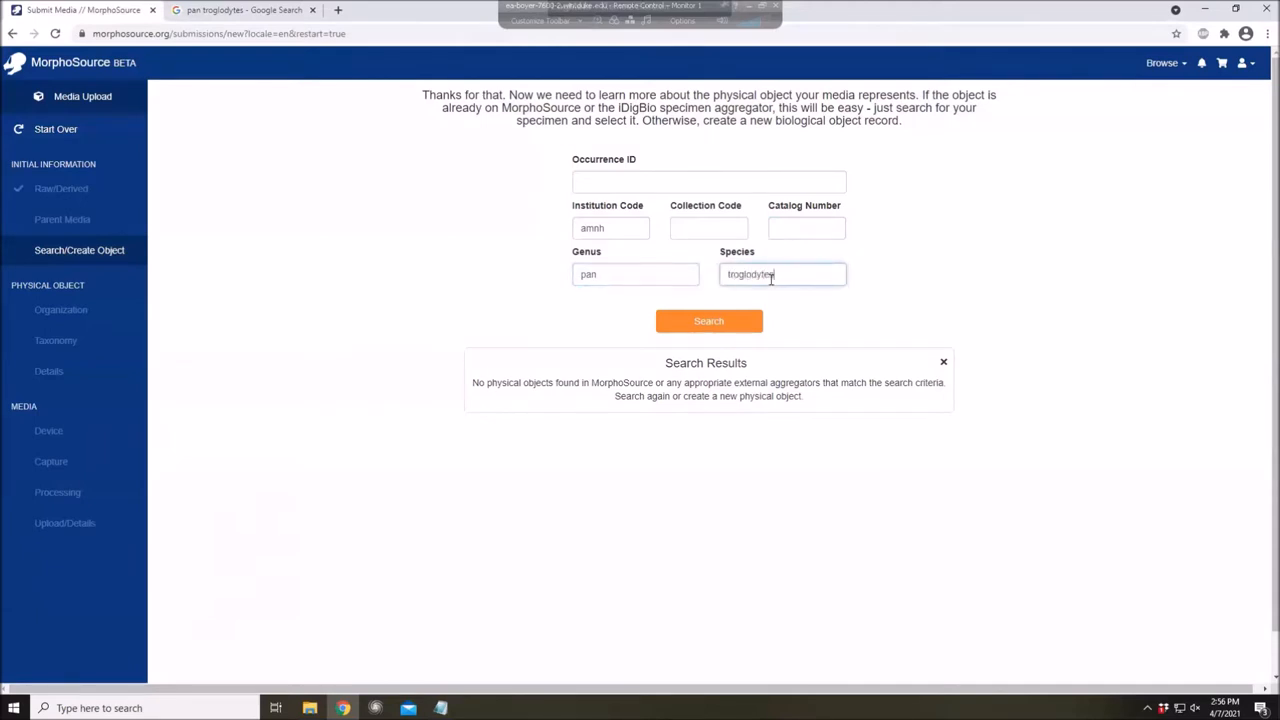
left_click(708, 321)
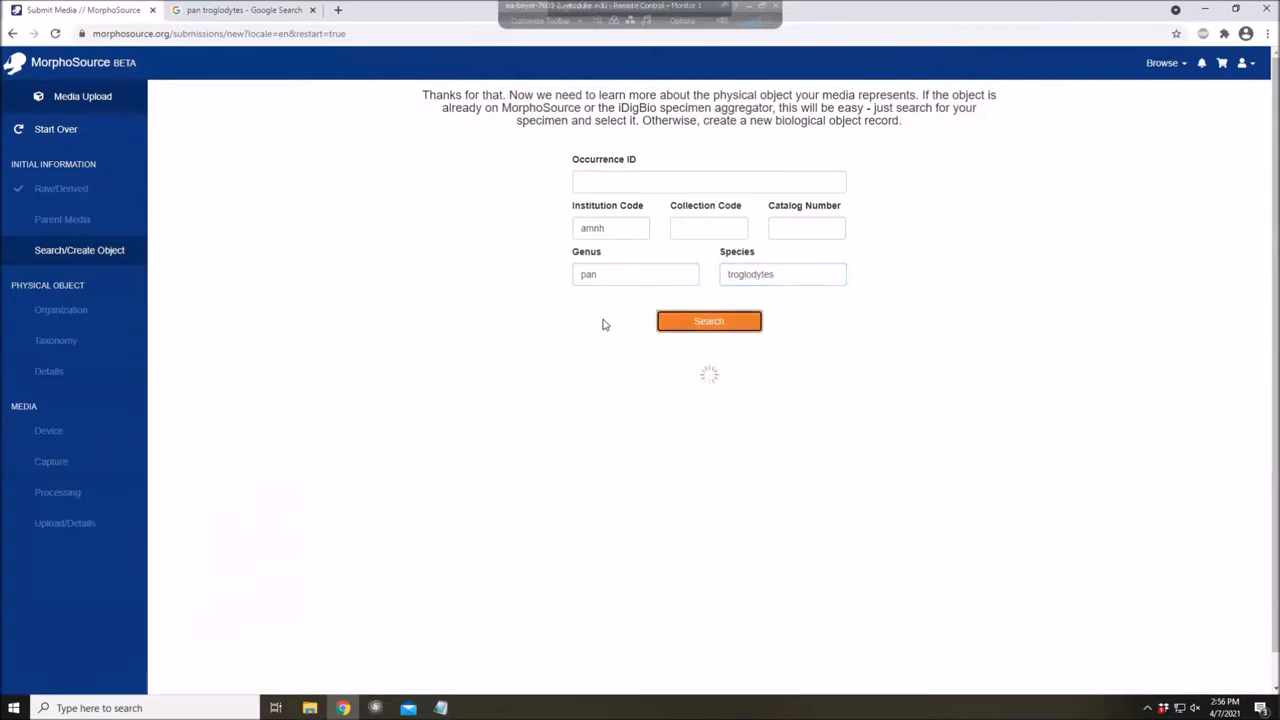
left_click(708, 321)
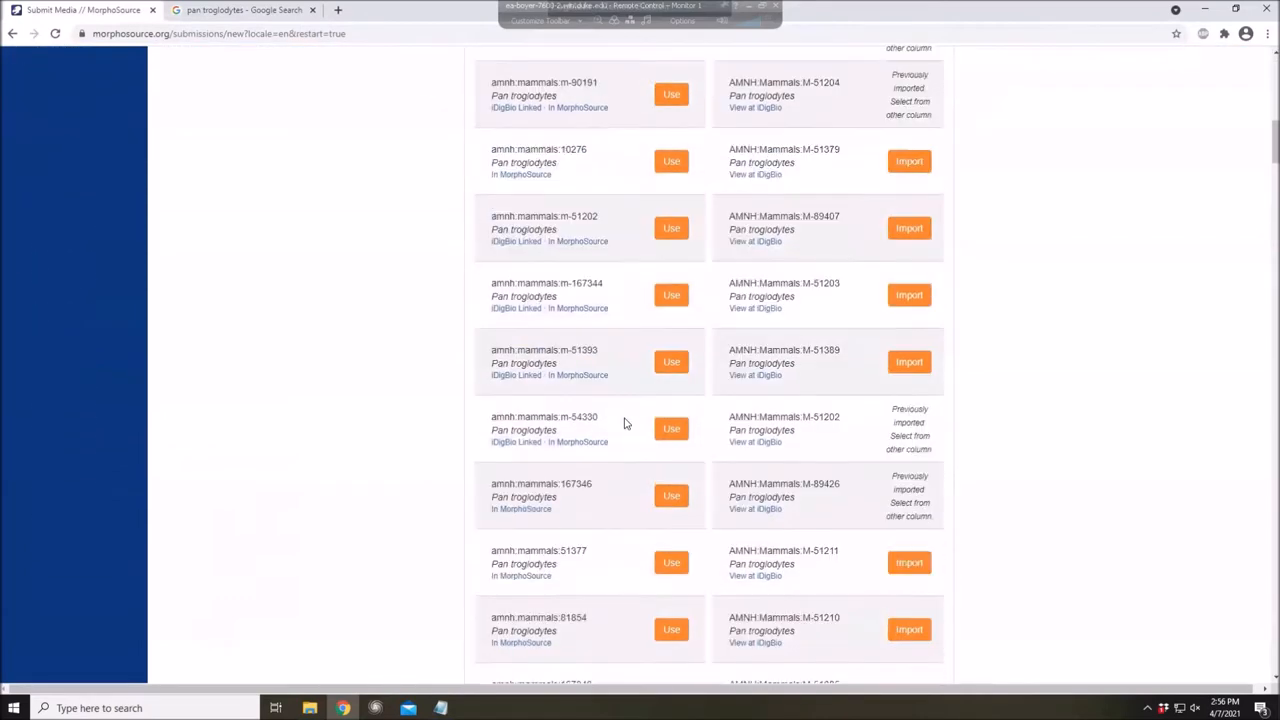
scroll("down", 3)
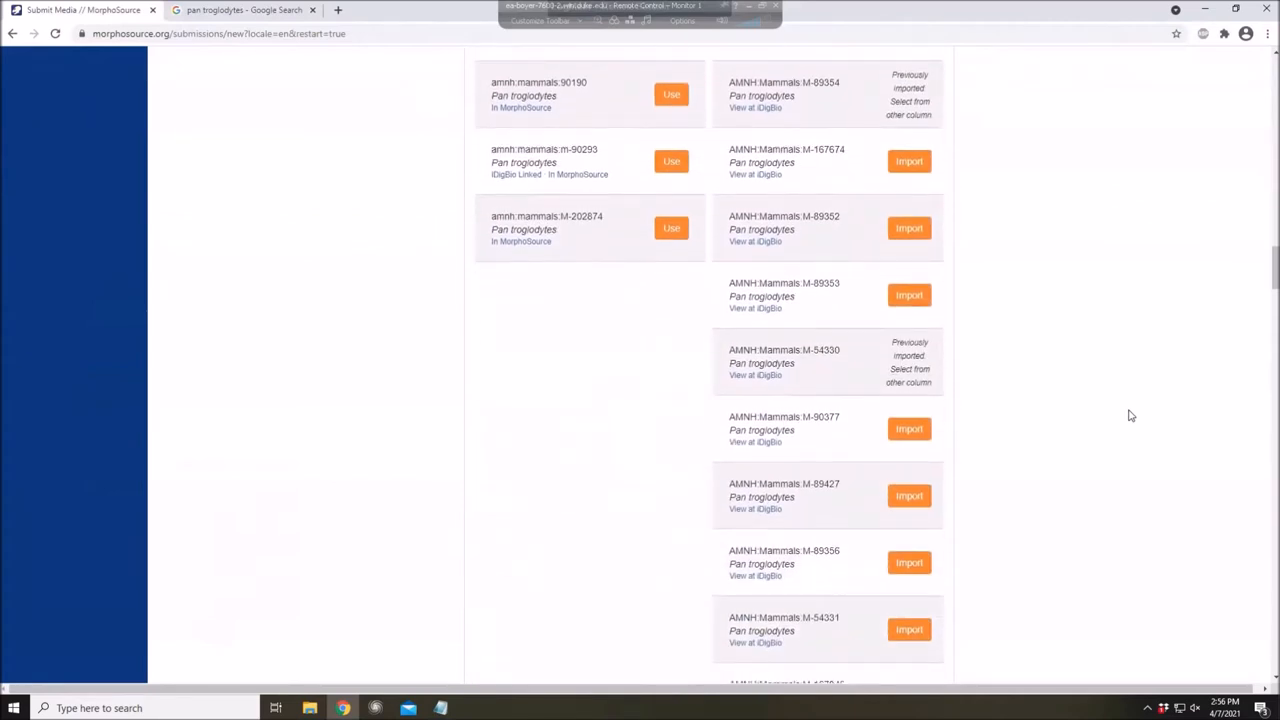
type("amnh")
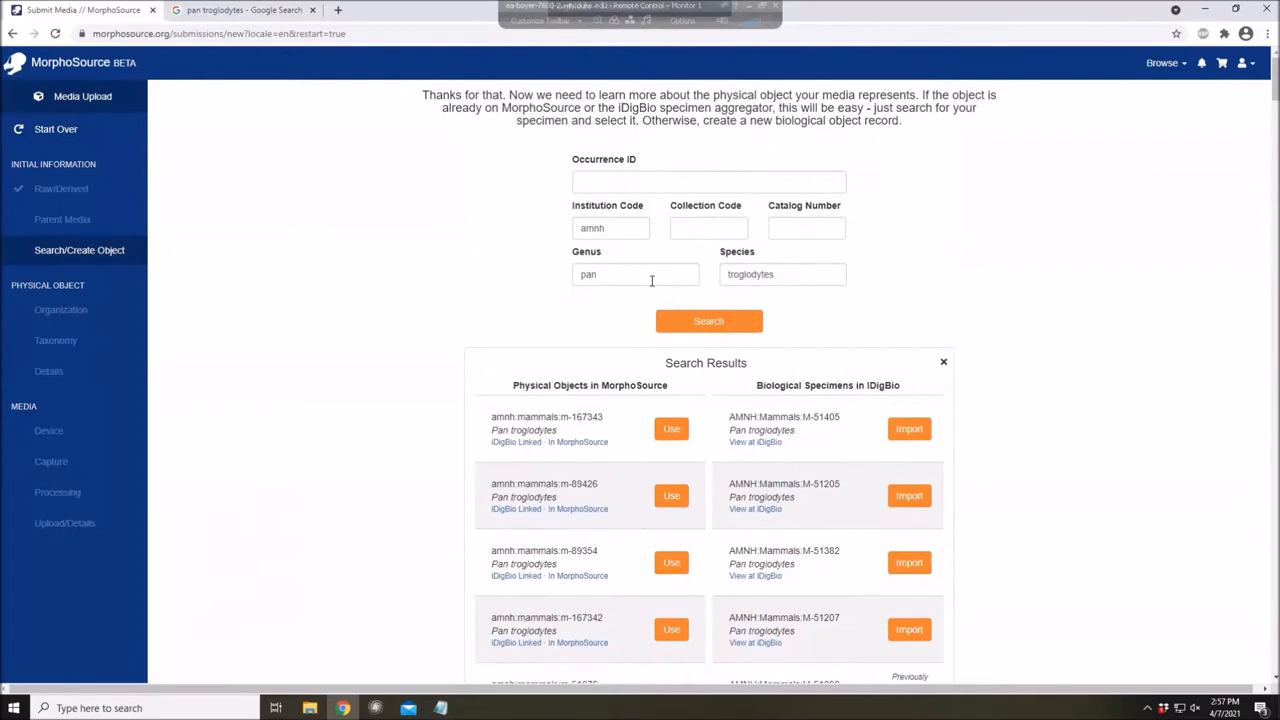
mouse_move(700, 278)
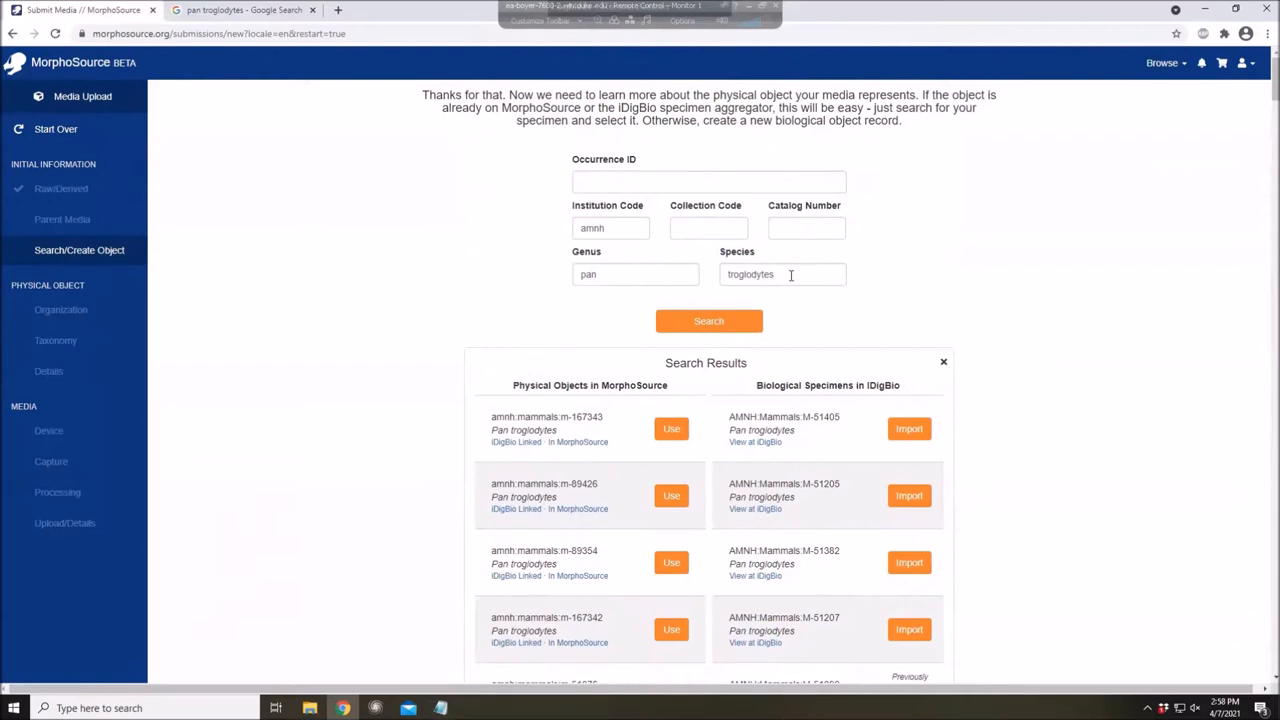
Shorten the species to 'troglodyte' and rerun the amnh Pan search for existing objects.
key("Backspace")
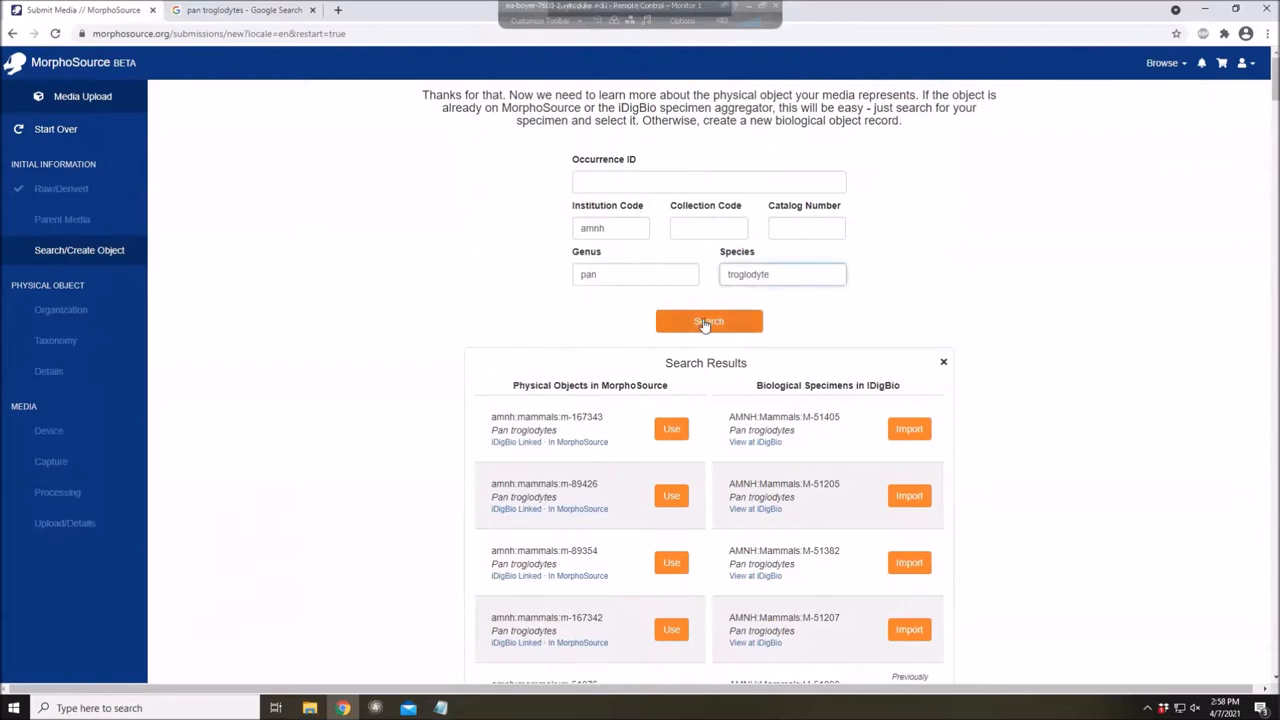
left_click(708, 321)
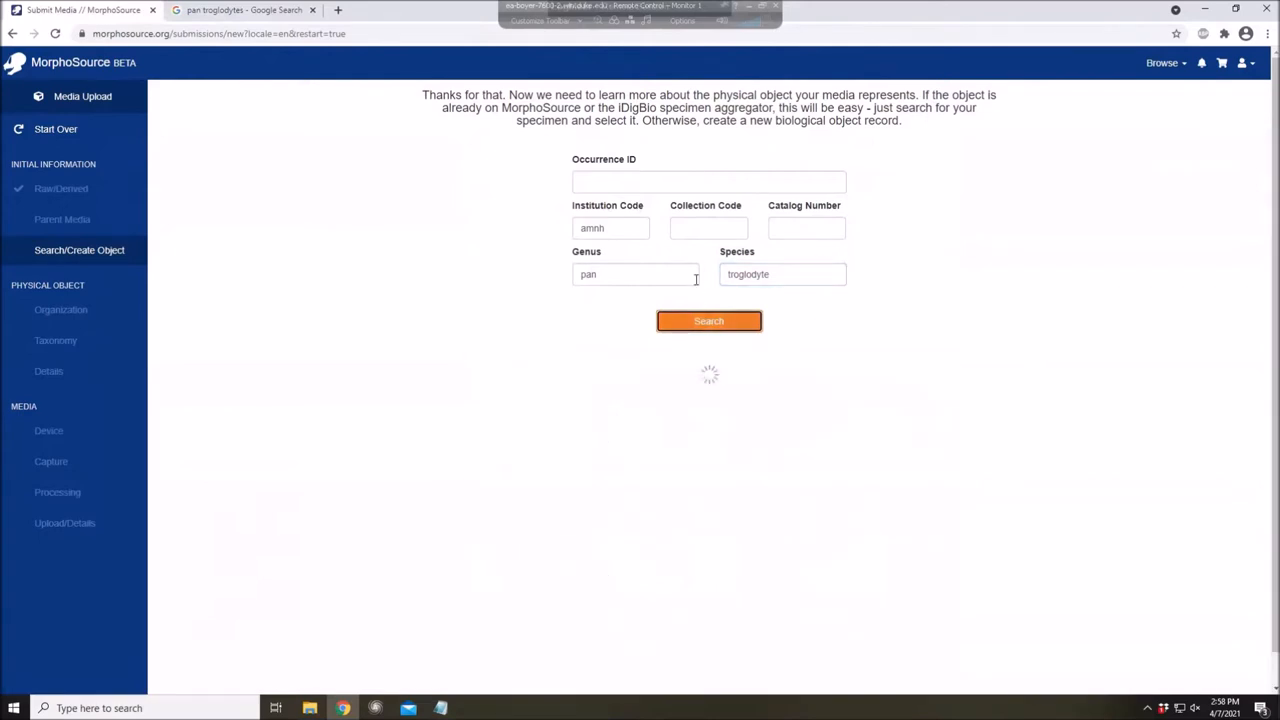
left_click(709, 321)
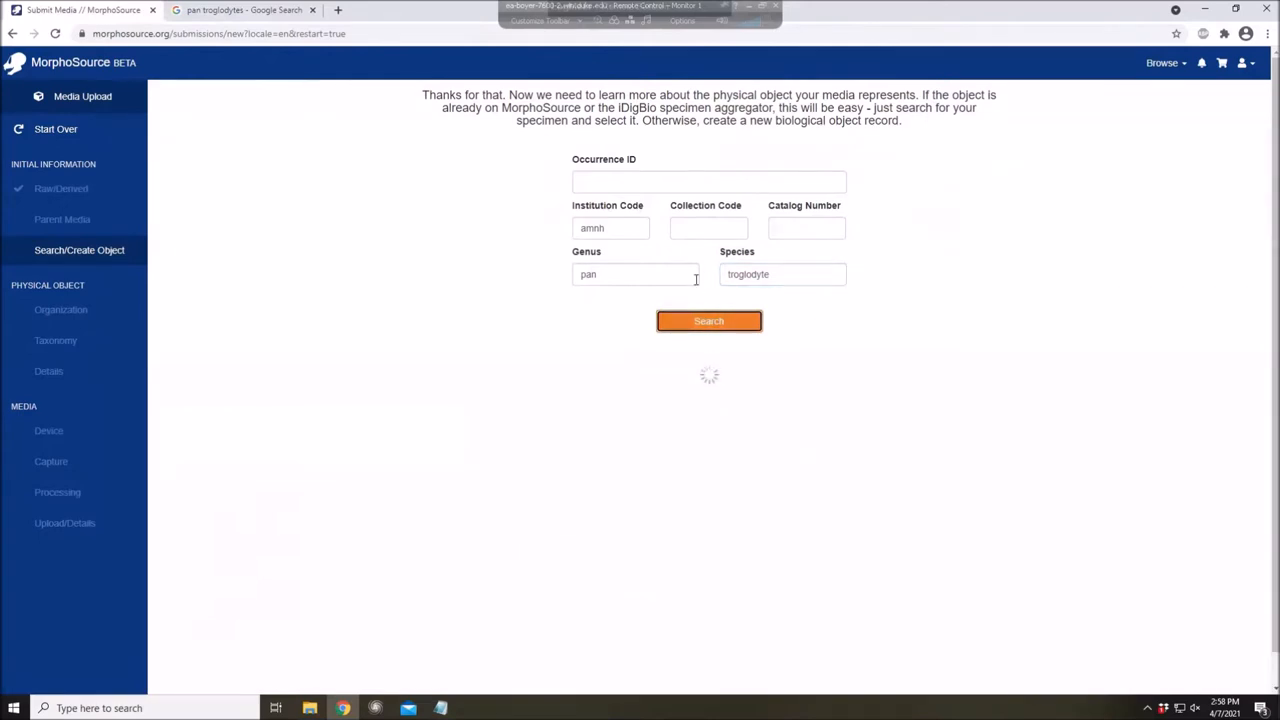
left_click(708, 321)
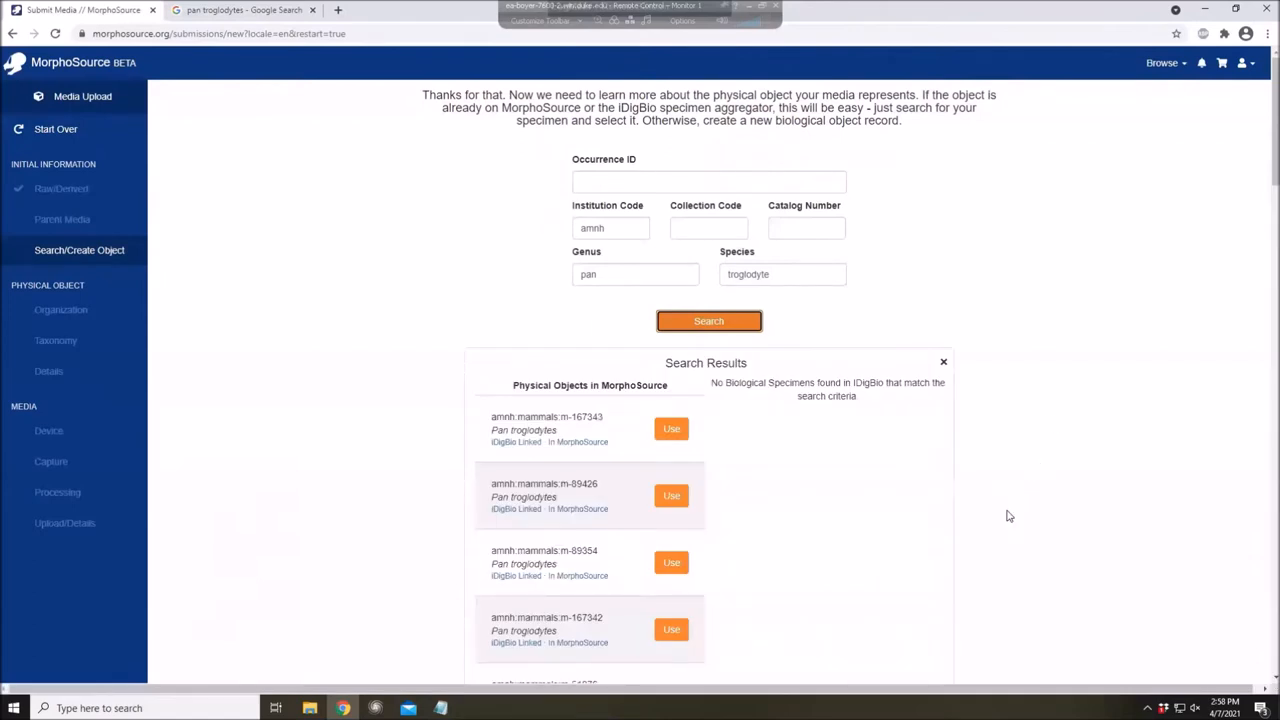
scroll("down", 3)
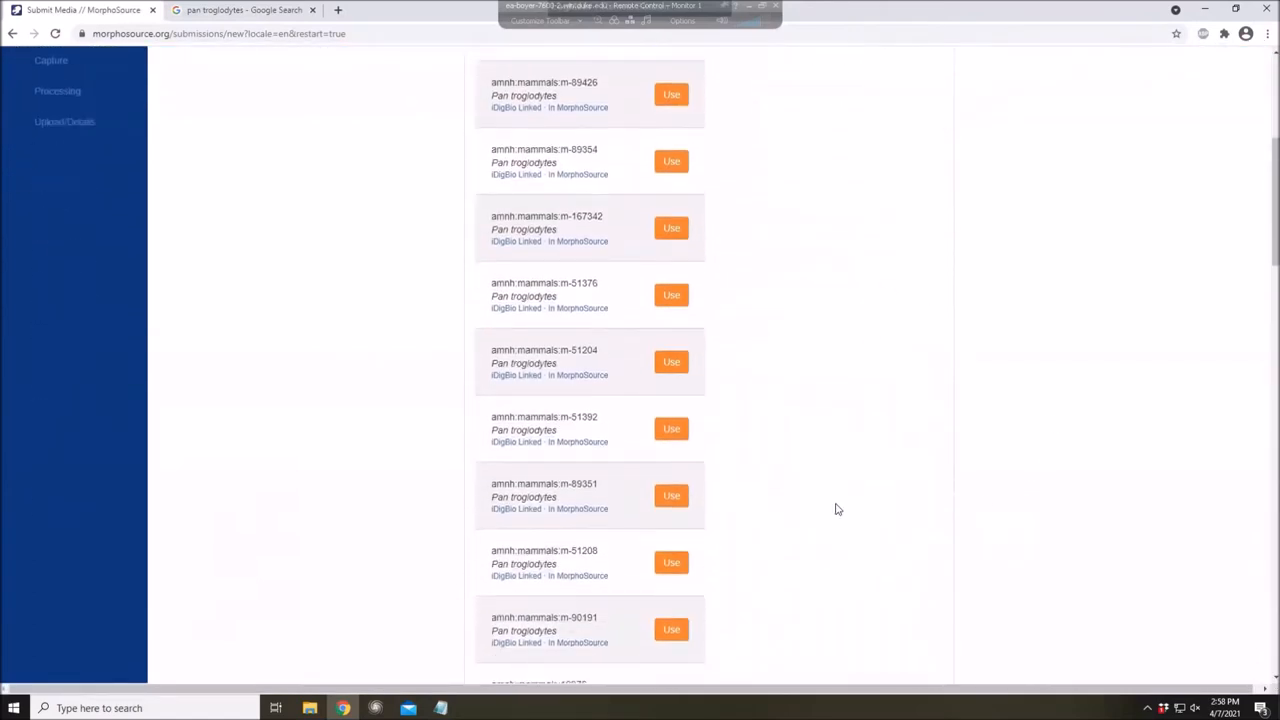
scroll("down", 3)
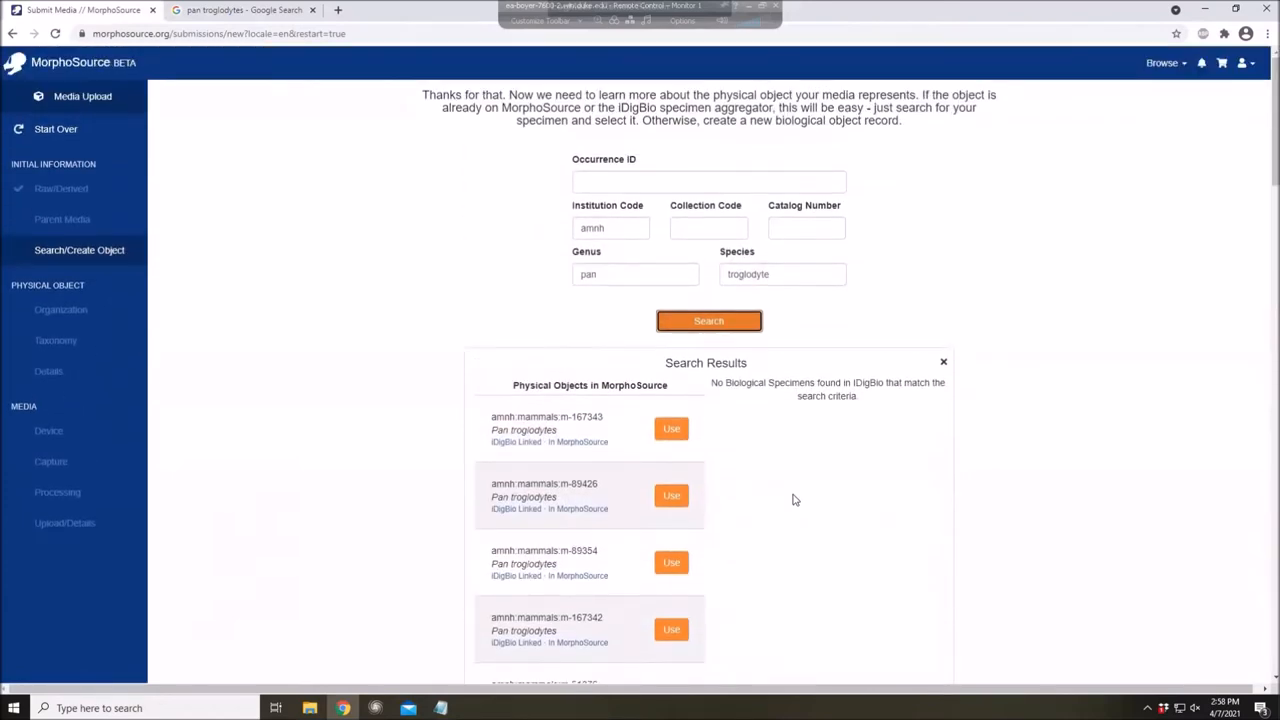
mouse_move(790, 491)
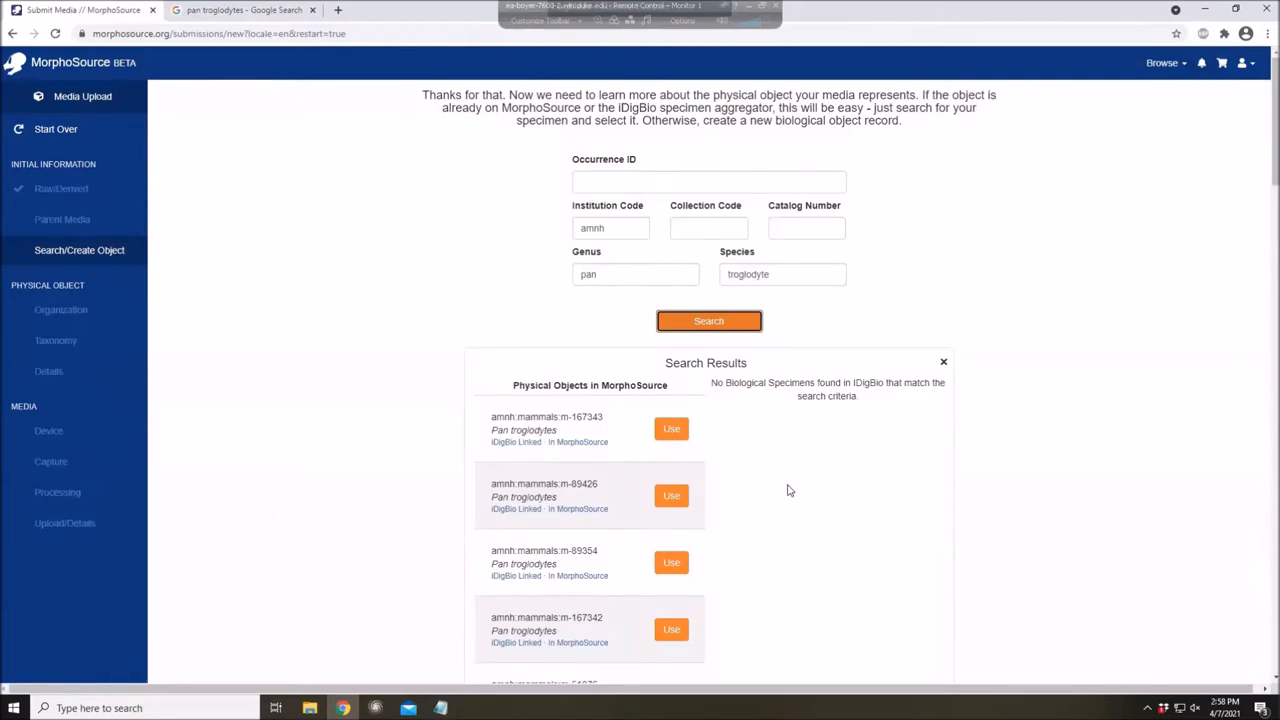
mouse_move(1263, 149)
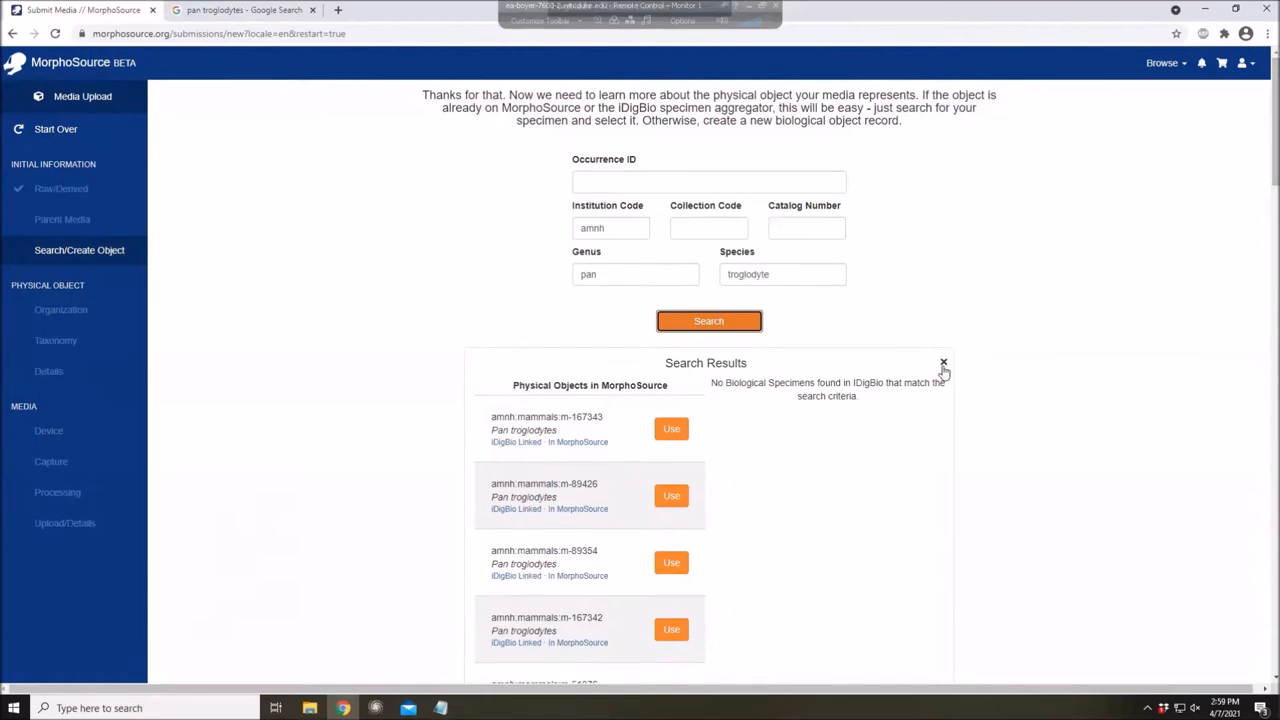
mouse_move(1262, 117)
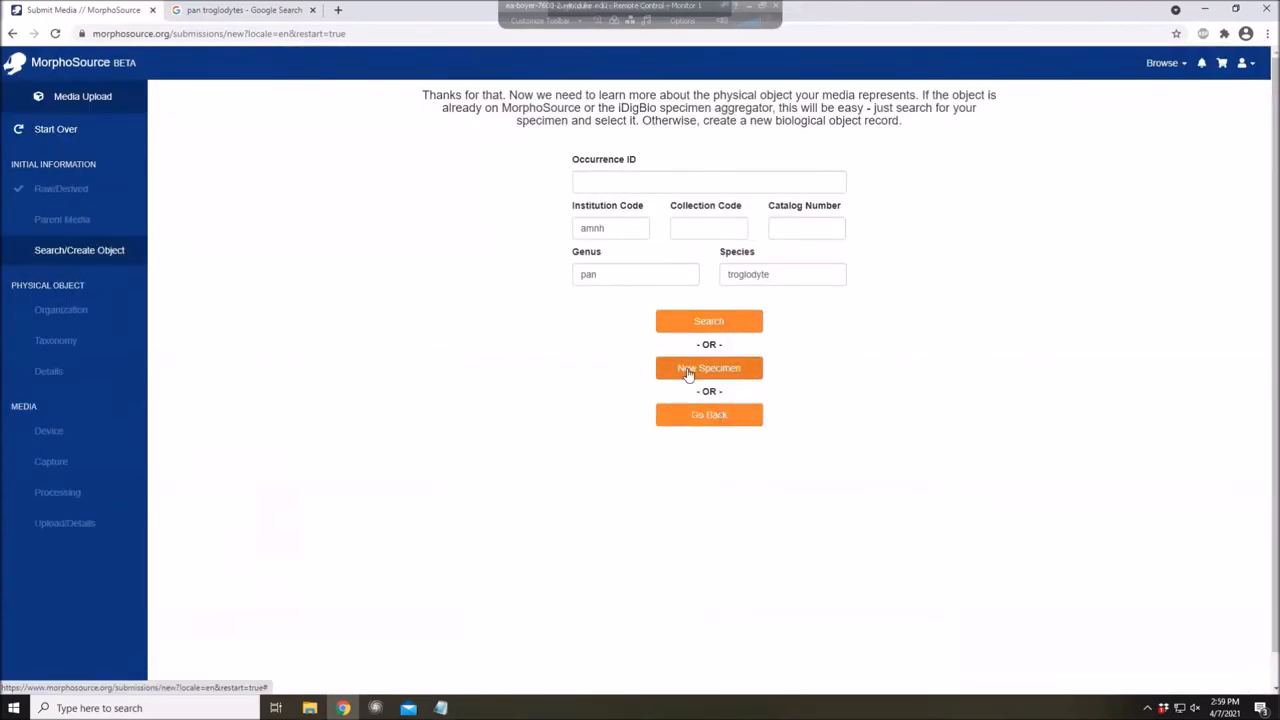
Start a new specimen record rather than choosing an existing object.
left_click(708, 367)
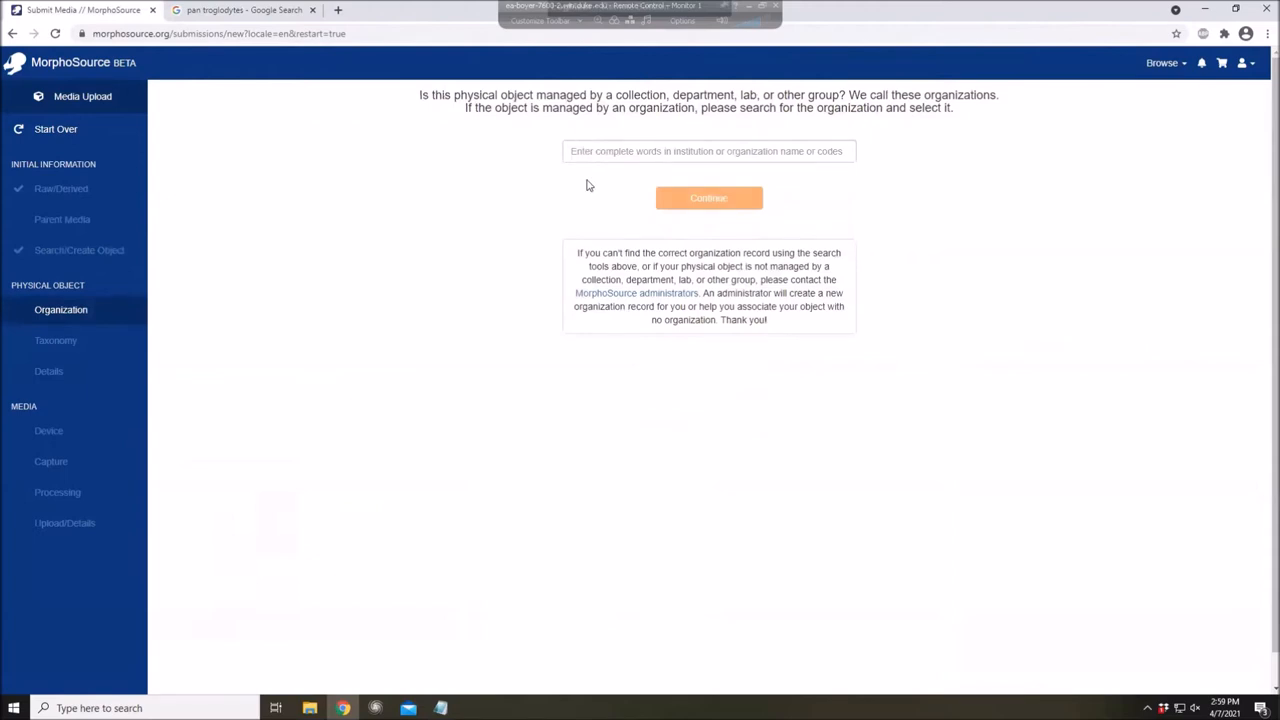
mouse_move(597, 170)
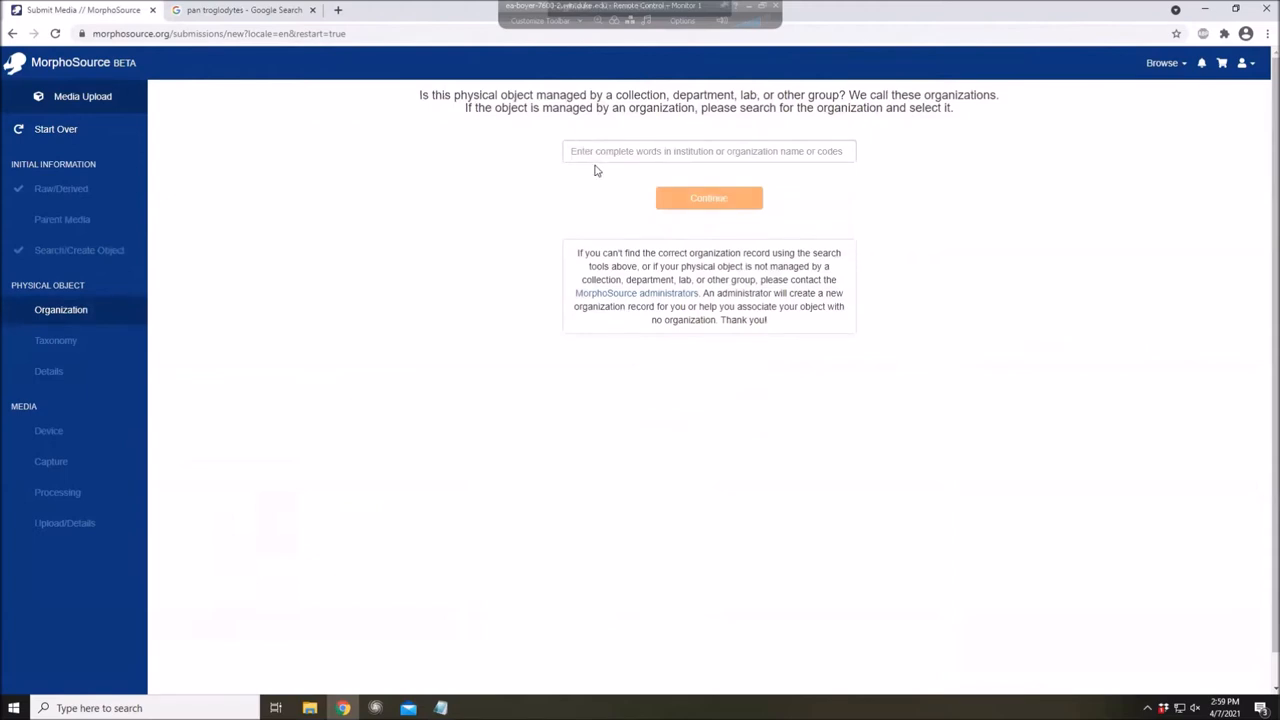
Search 'duke' and pick Duke University, Evolutionary Anthropology Department as organization.
left_click(708, 151)
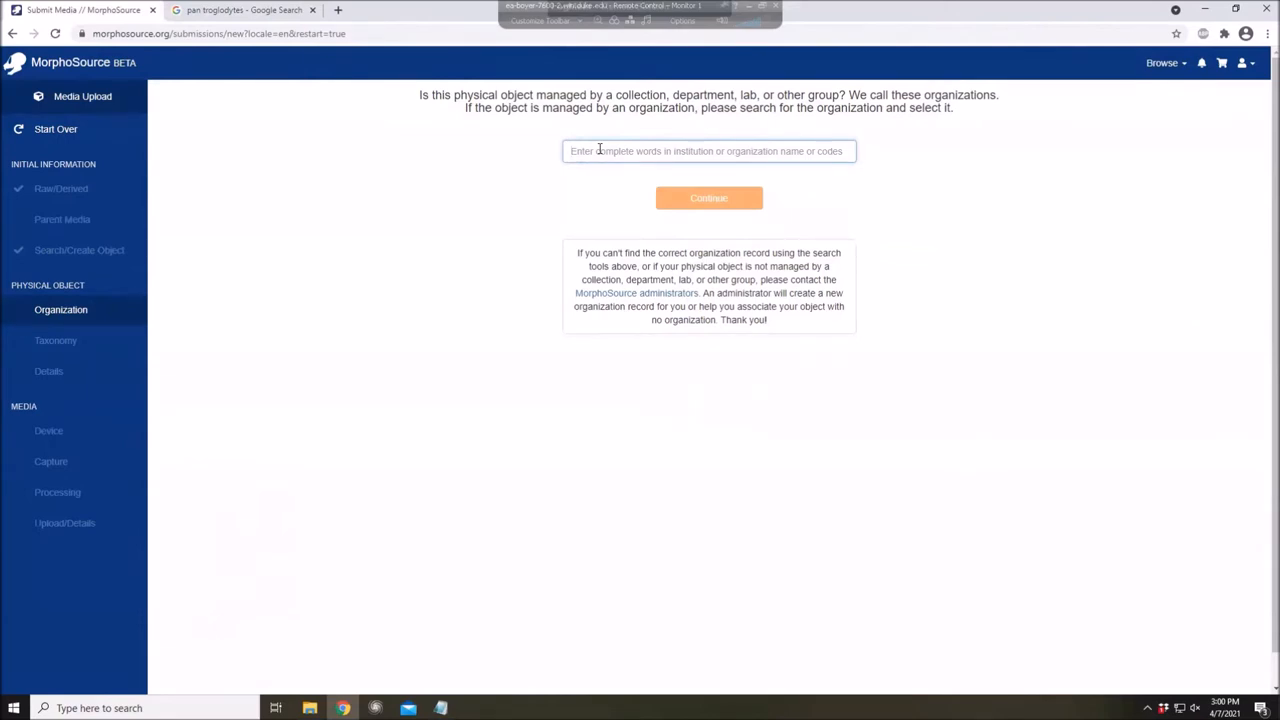
type("duke")
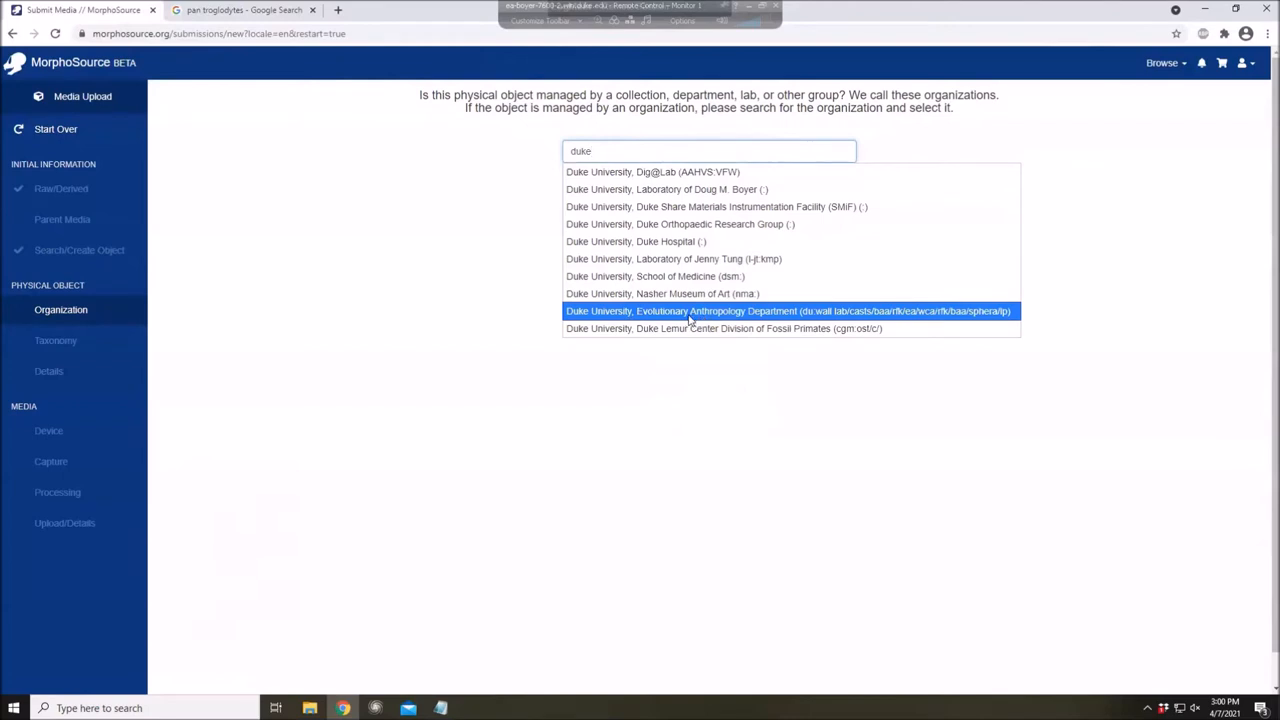
left_click(788, 311)
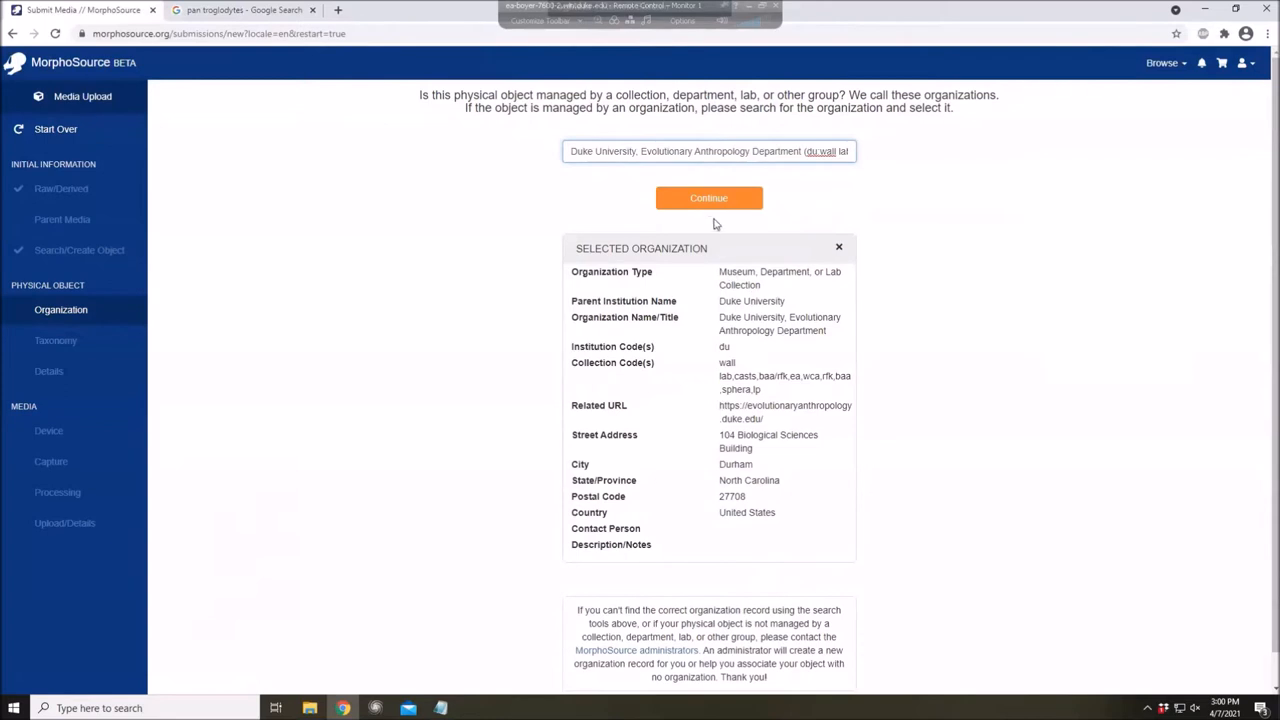
Confirm the organization and search taxonomy for 'lemur c' to add Lemur catta.
left_click(708, 197)
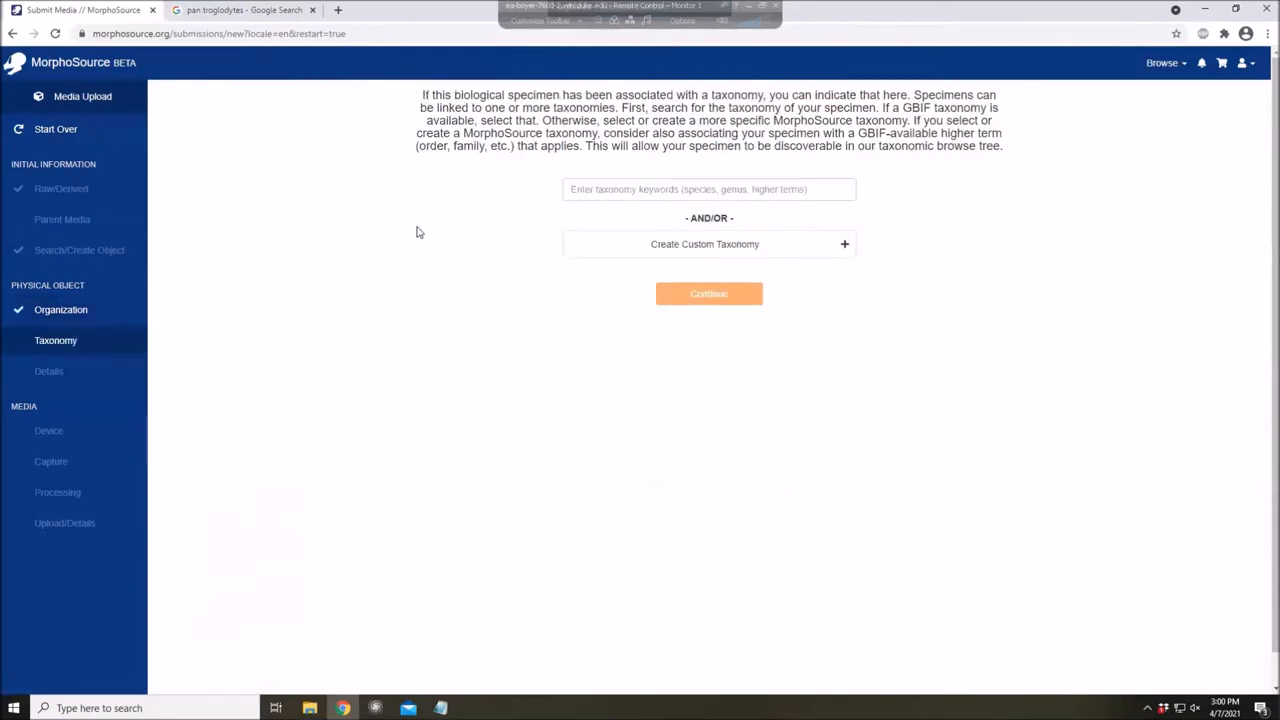
mouse_move(586, 219)
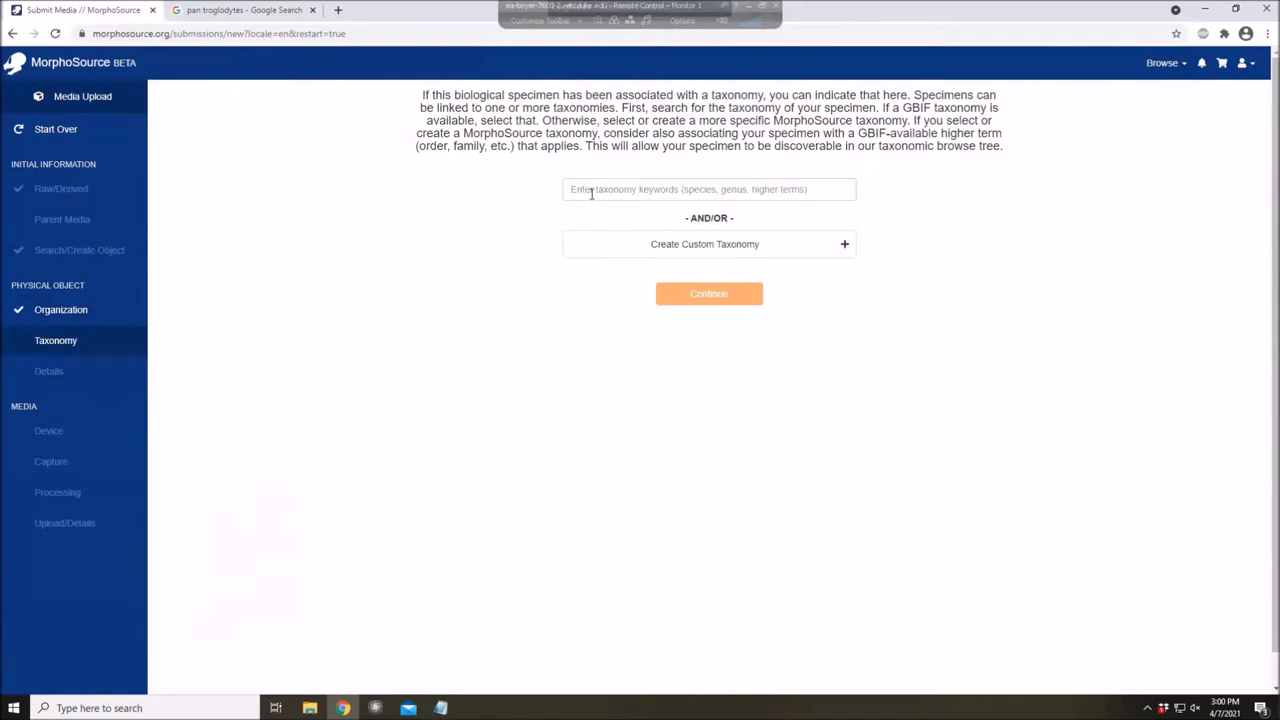
left_click(708, 189)
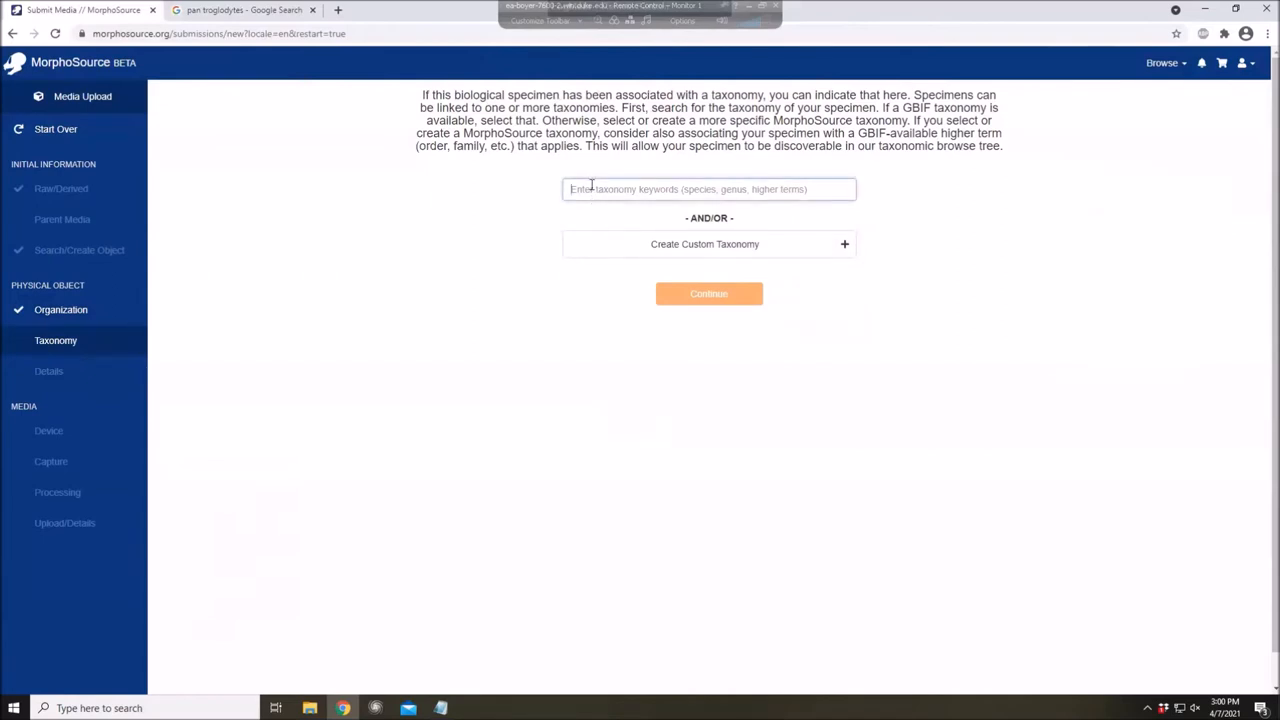
type("lemur c")
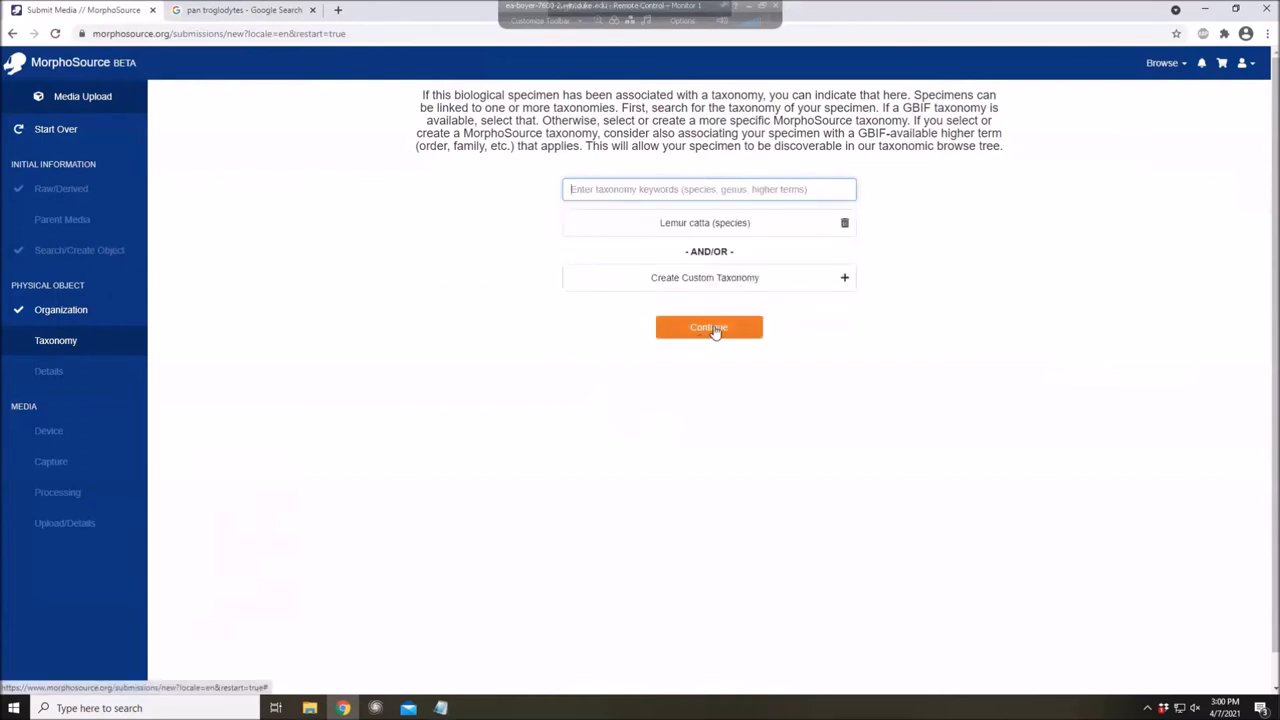
Confirm the taxonomy, then set vouchered Yes, institution code du, collection code ea.
left_click(708, 327)
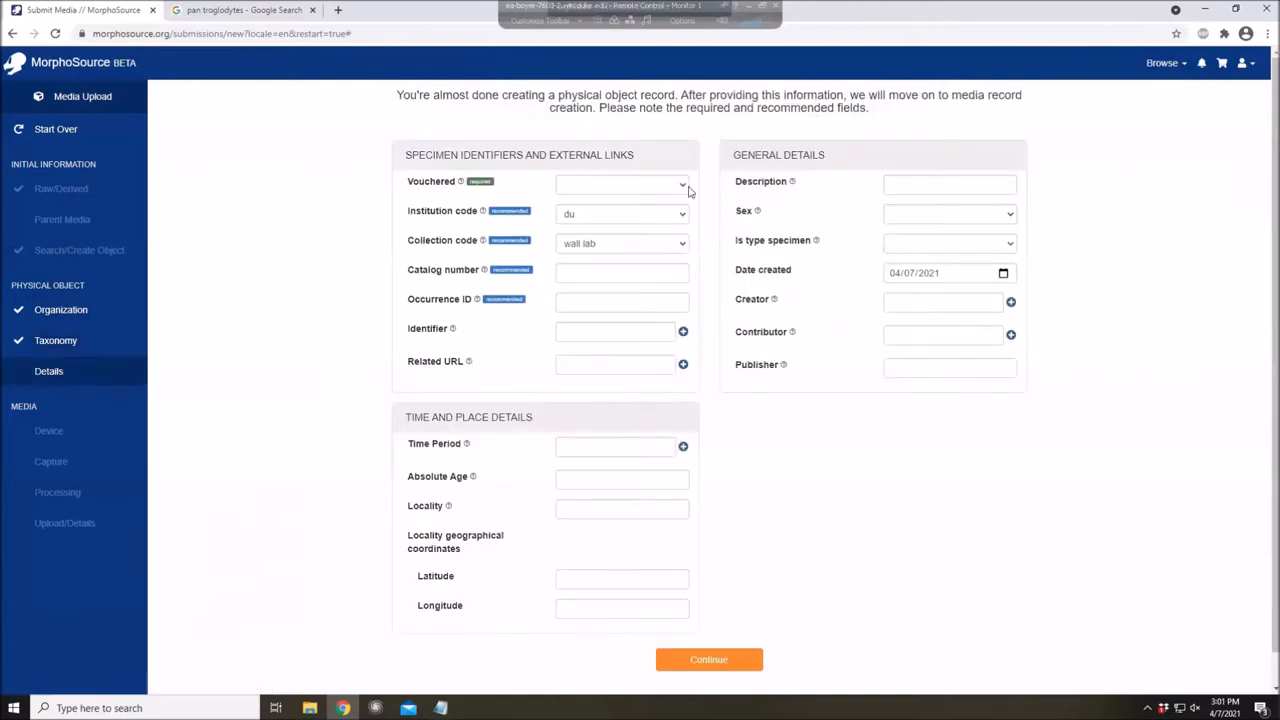
mouse_move(779, 374)
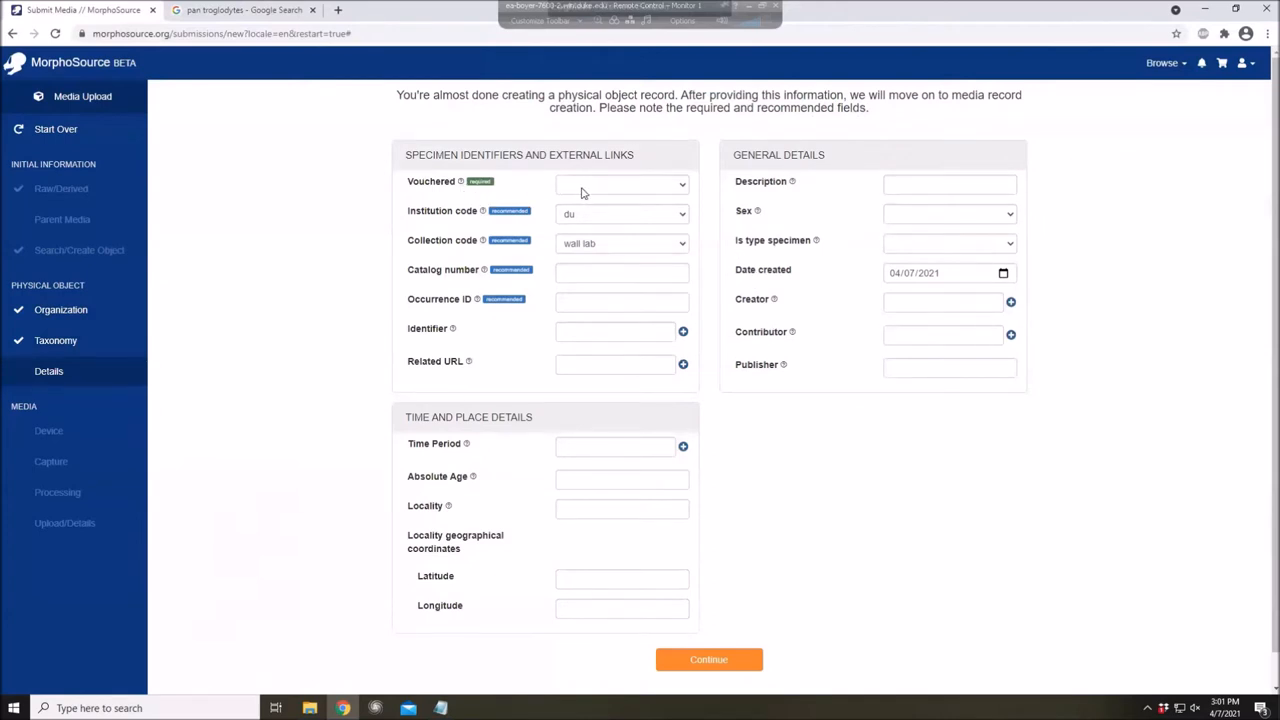
left_click(620, 183)
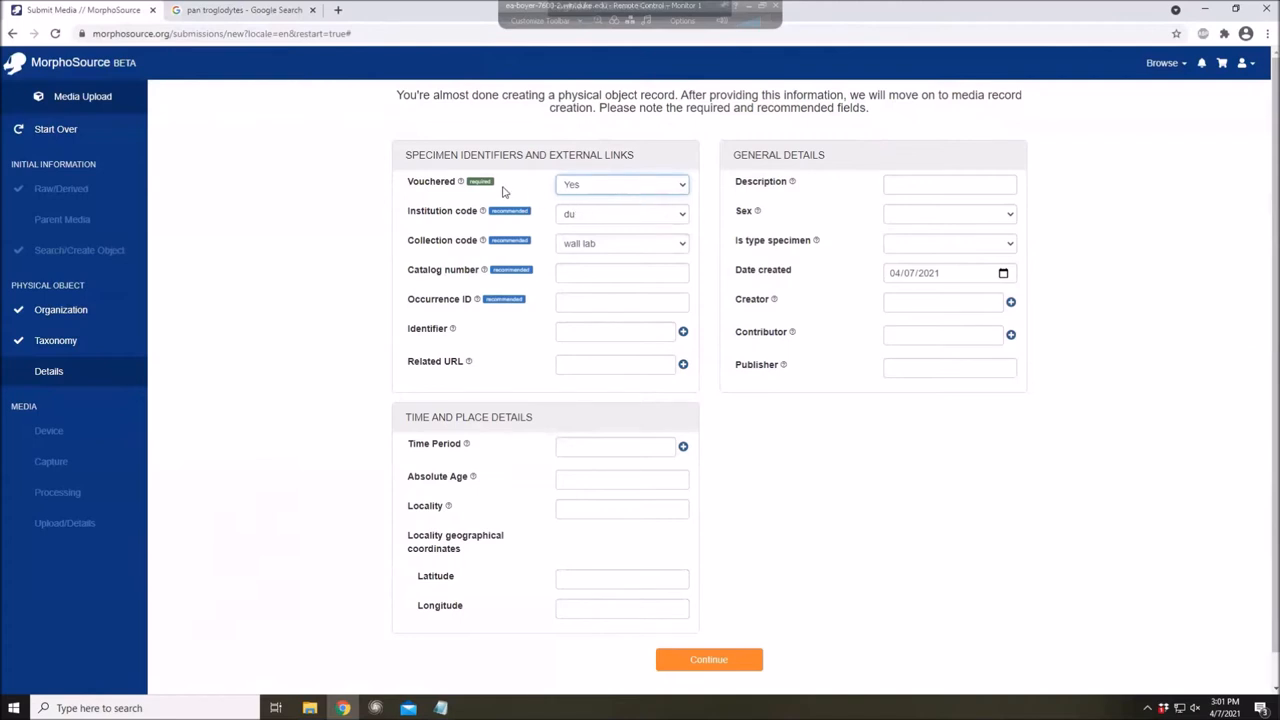
mouse_move(590, 205)
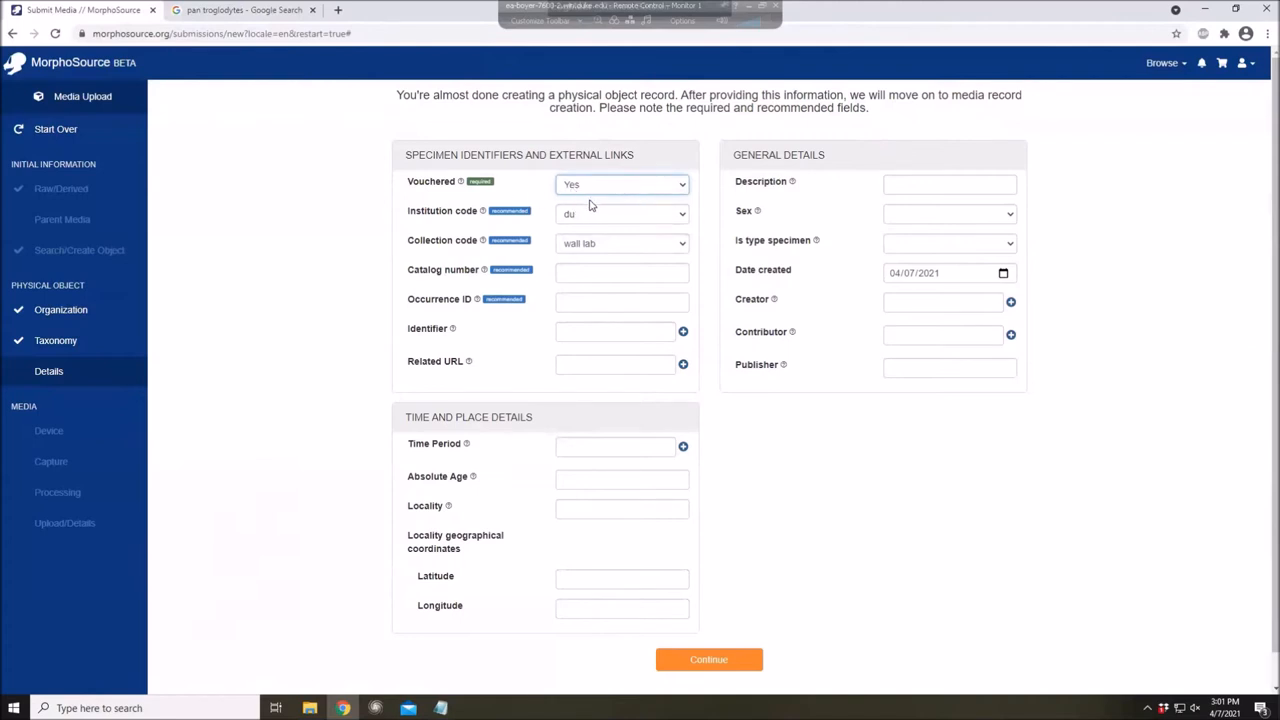
mouse_move(580, 210)
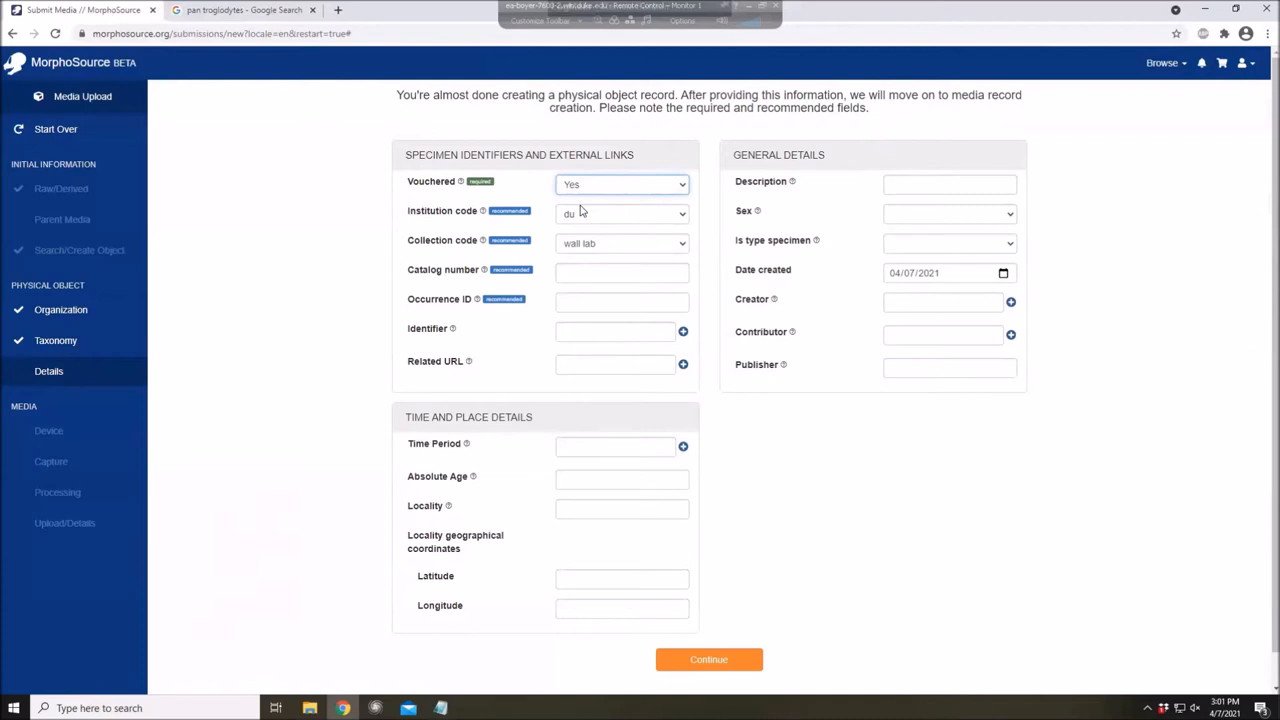
left_click(620, 213)
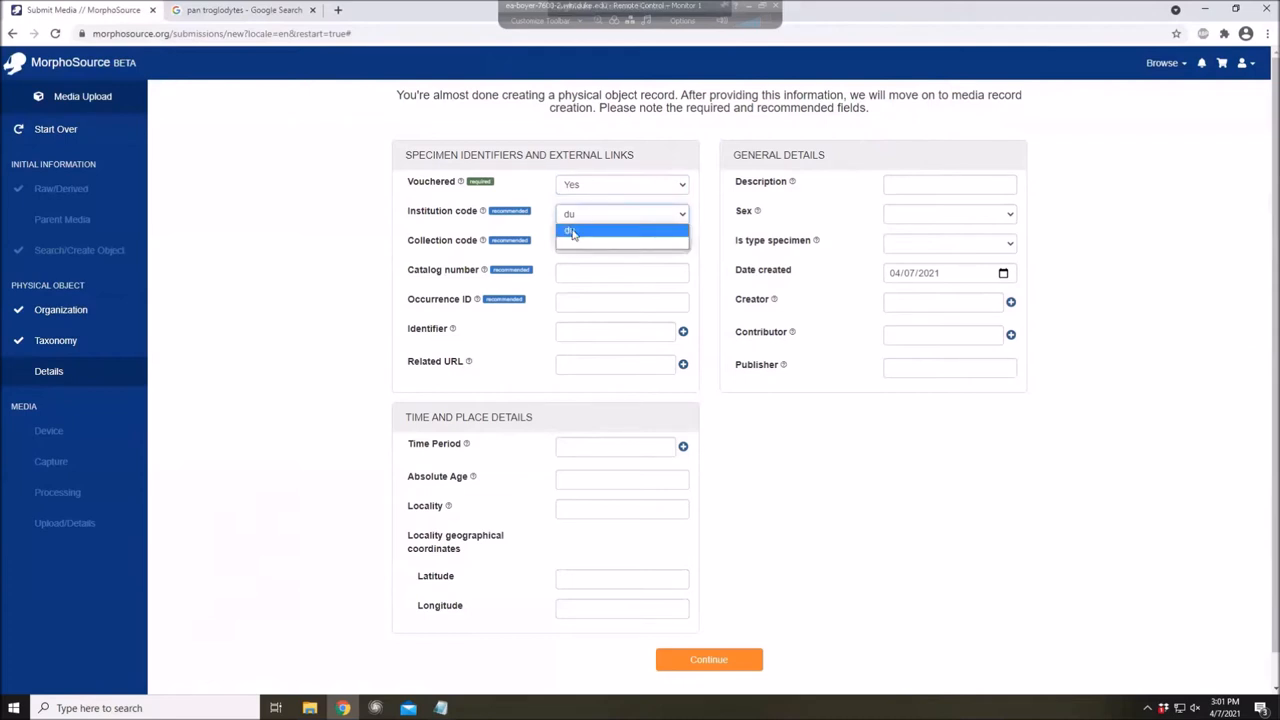
left_click(622, 243)
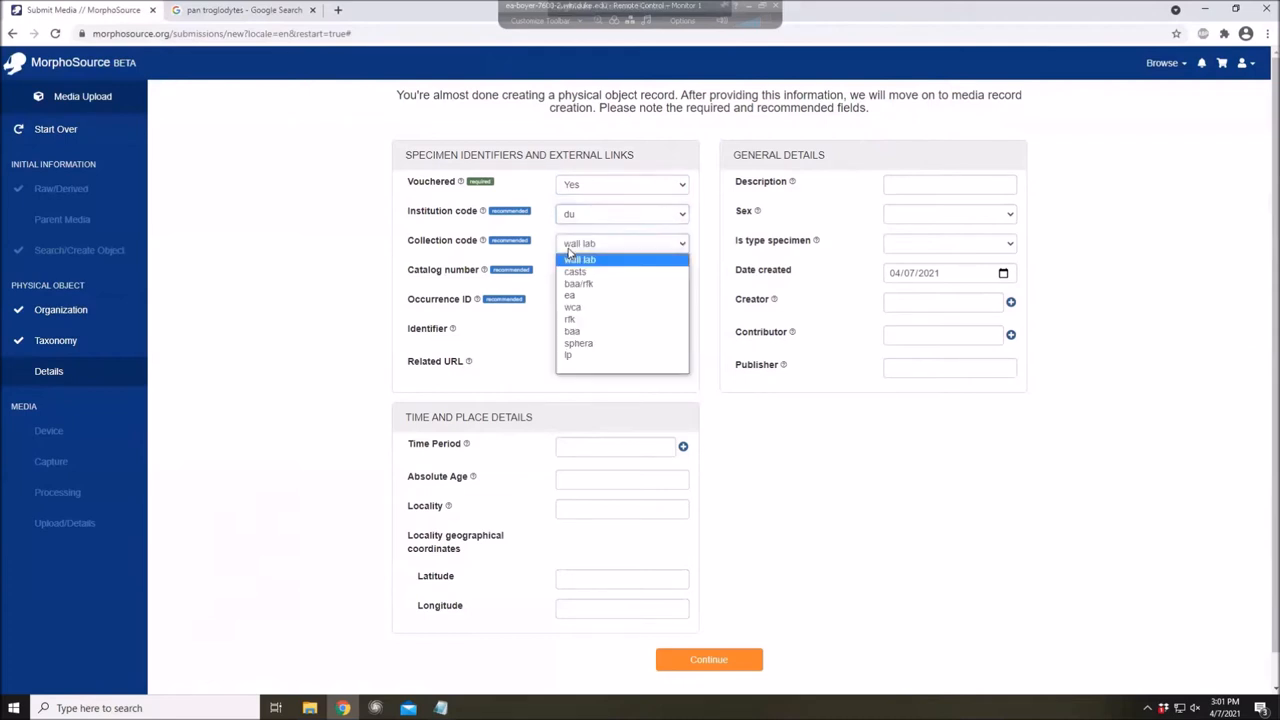
mouse_move(570, 295)
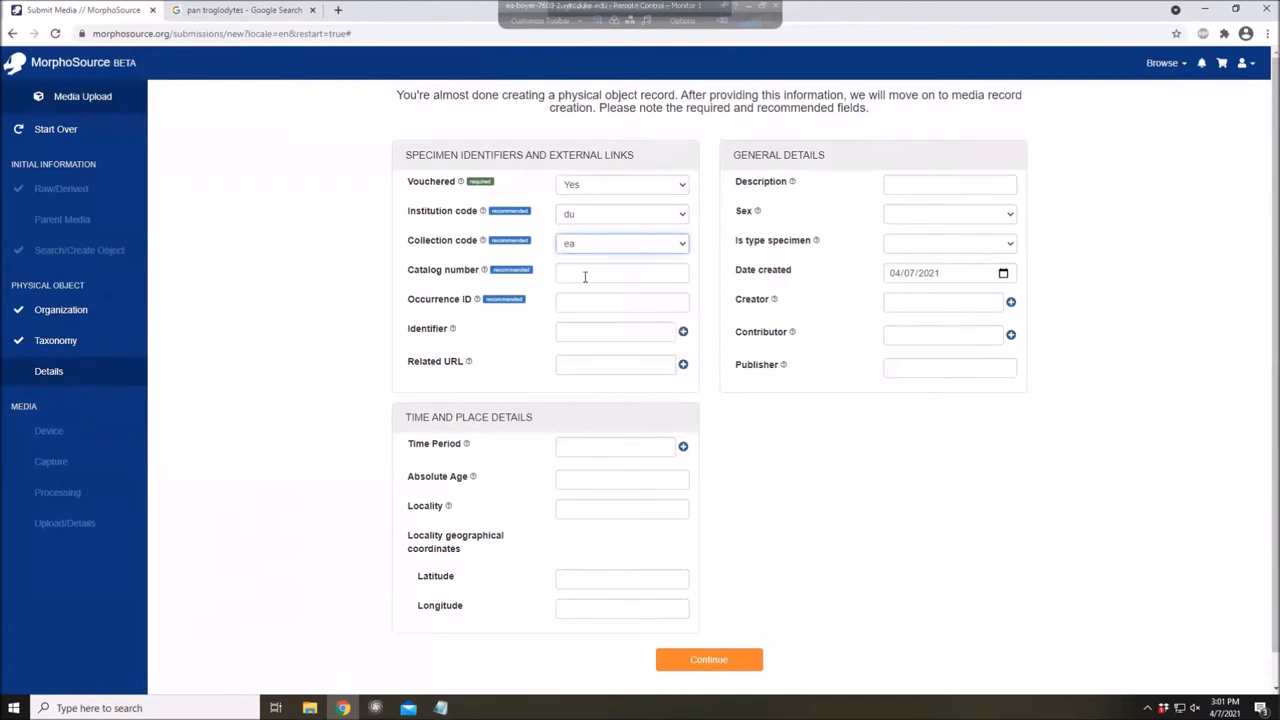
left_click(621, 273)
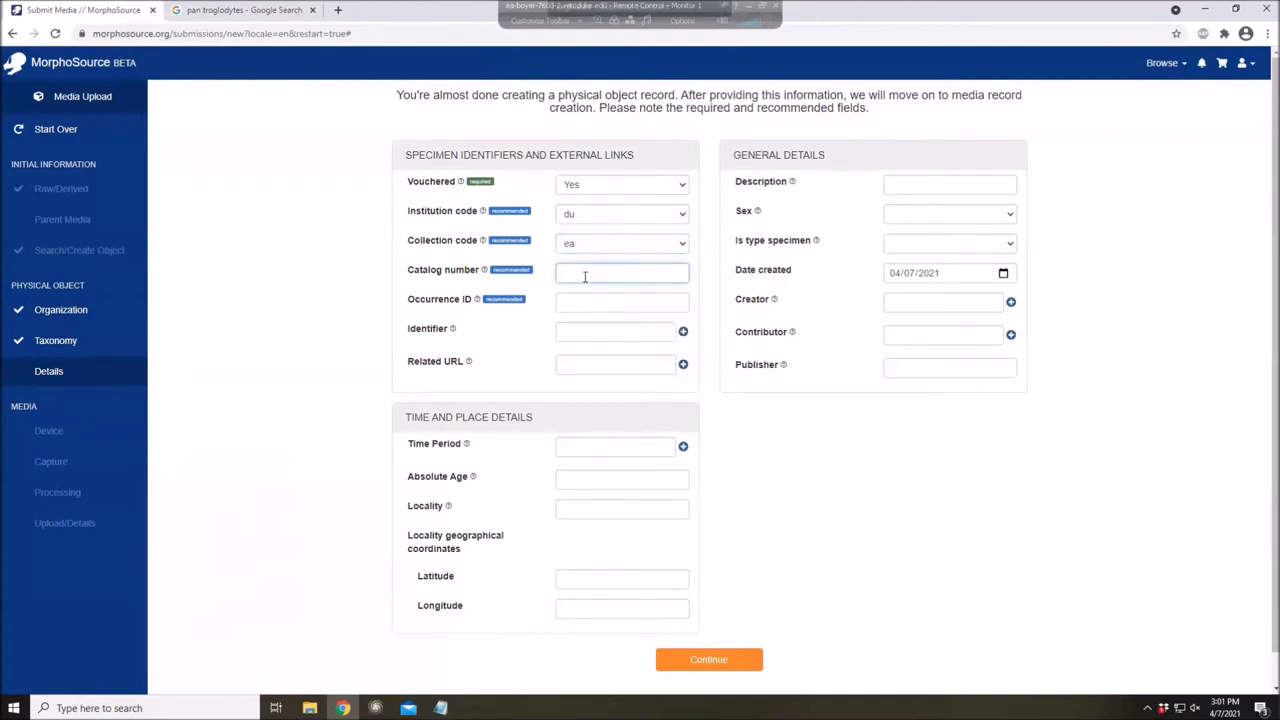
left_click(622, 272)
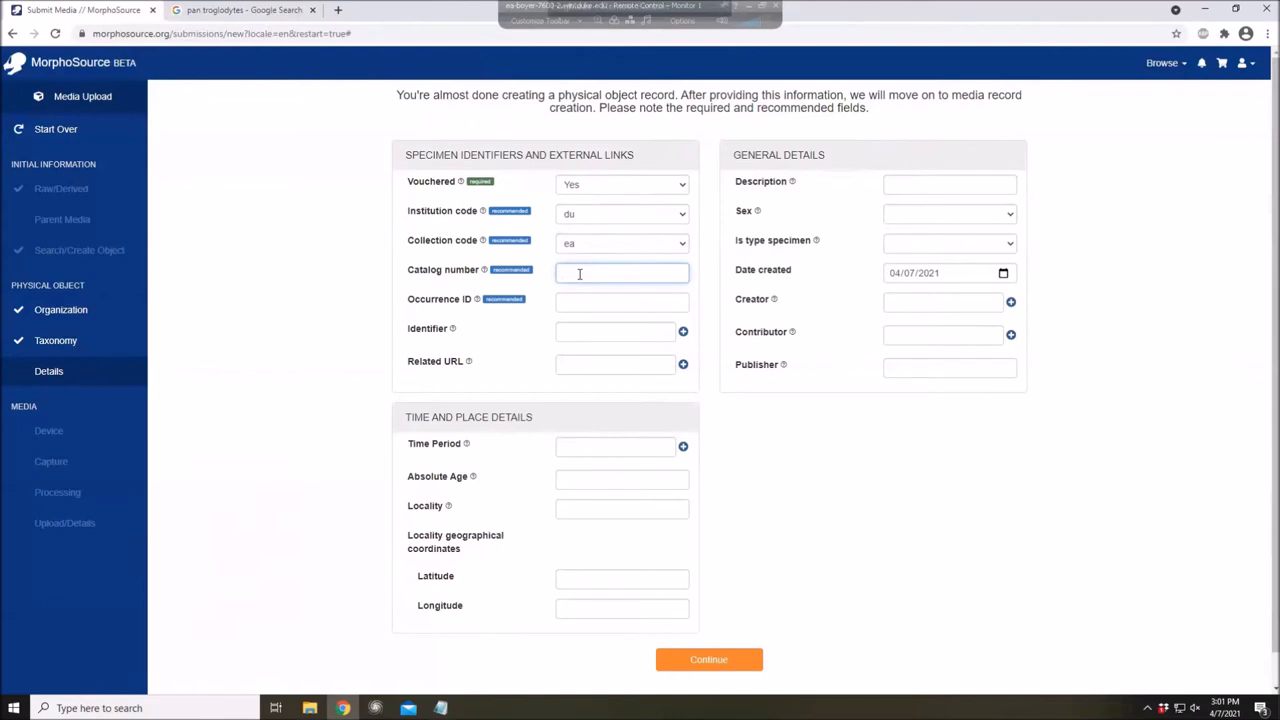
Enter catalog number 123123 and leave the Occurrence ID field blank.
type("123123")
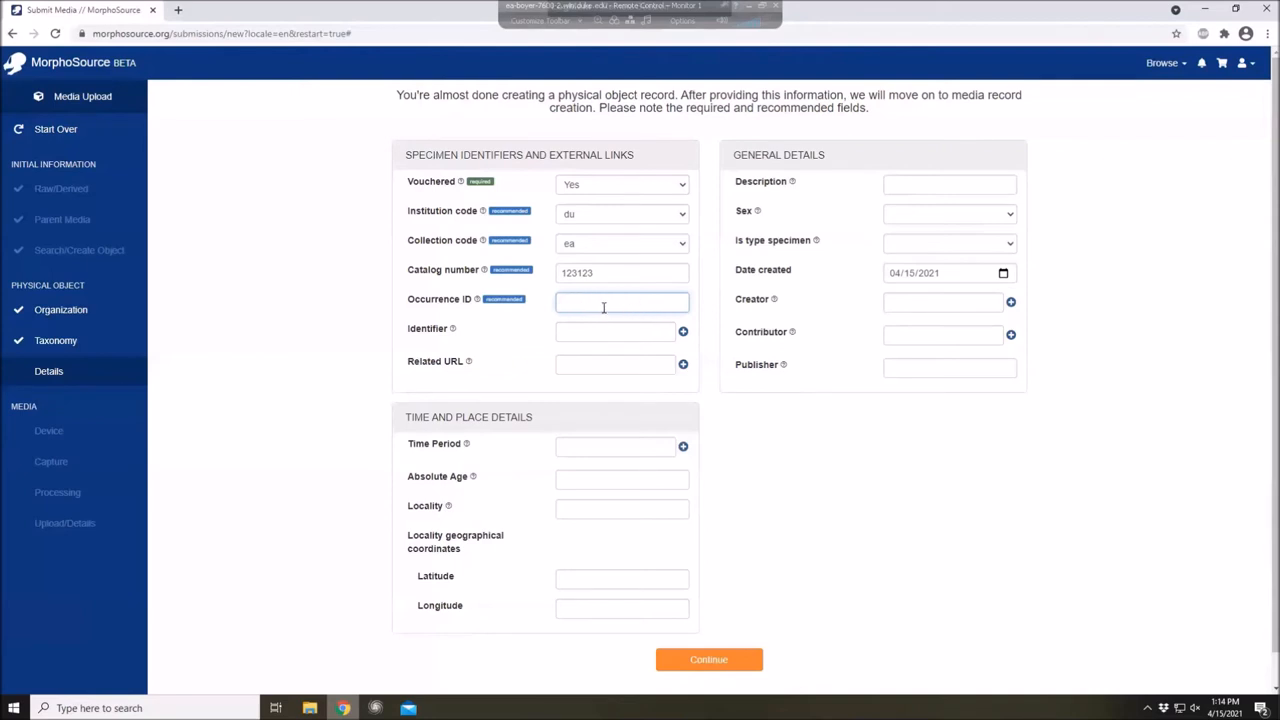
left_click(620, 302)
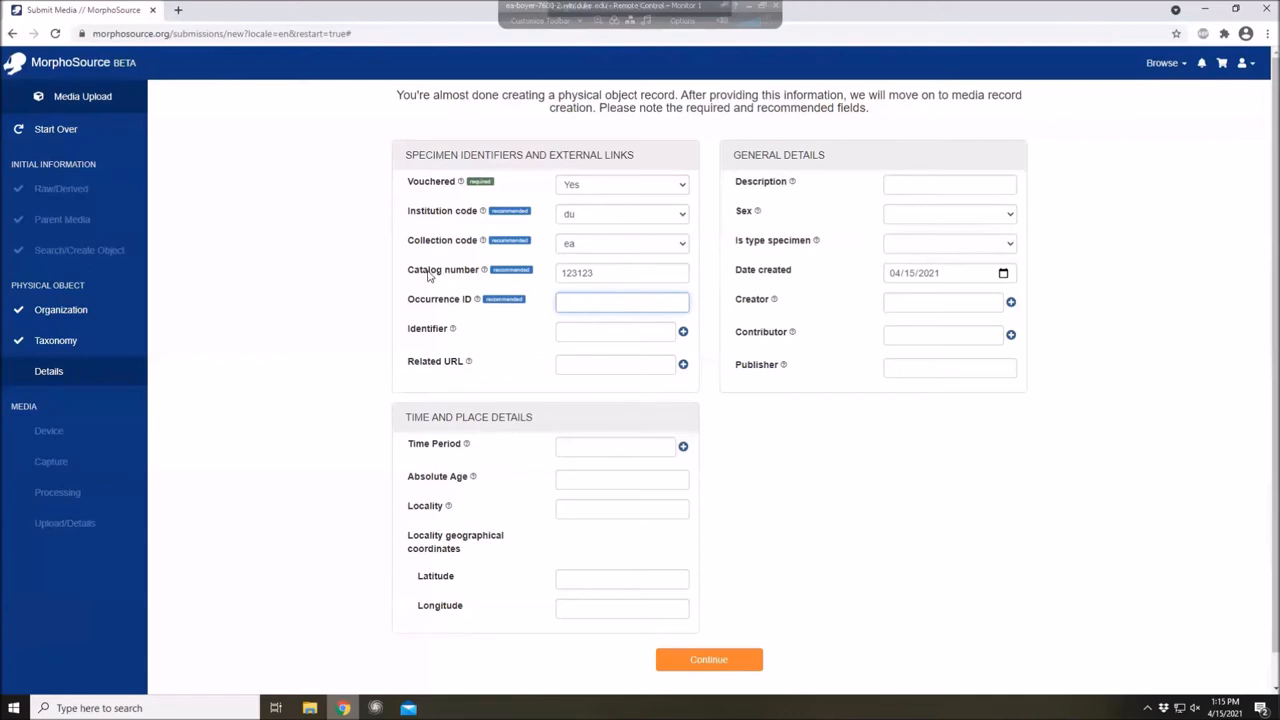
left_click(622, 302)
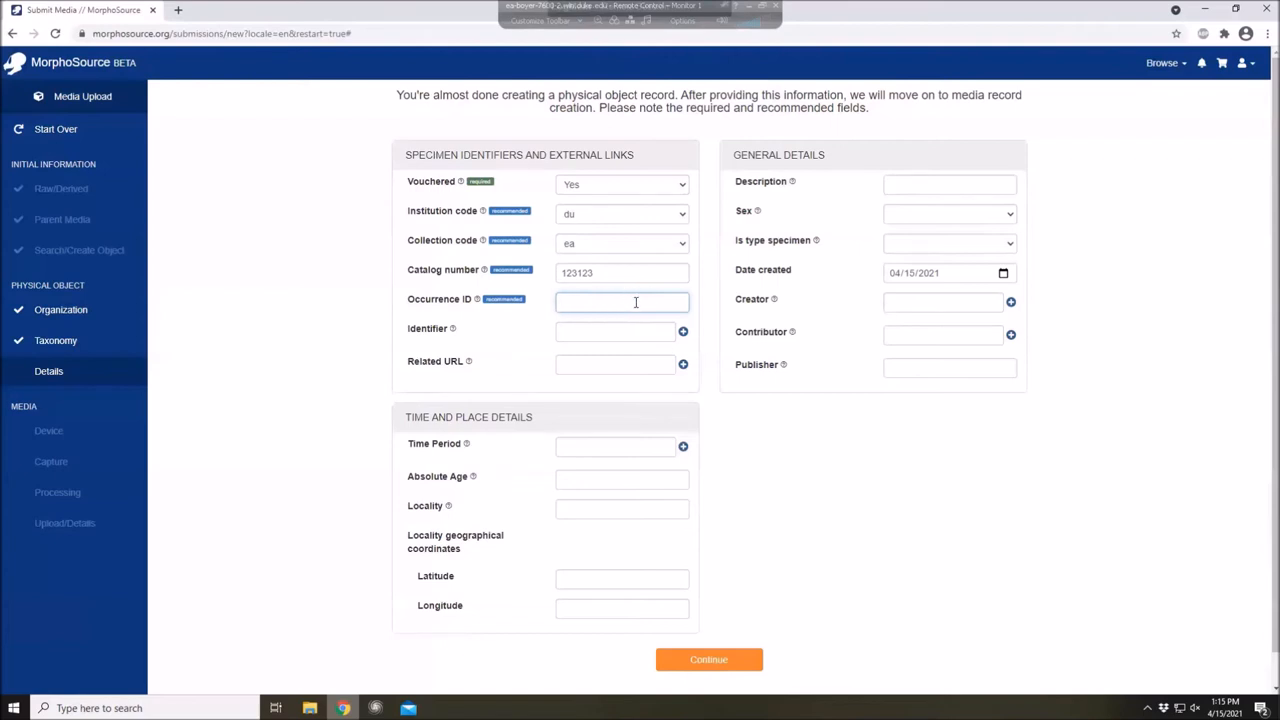
left_click(621, 302)
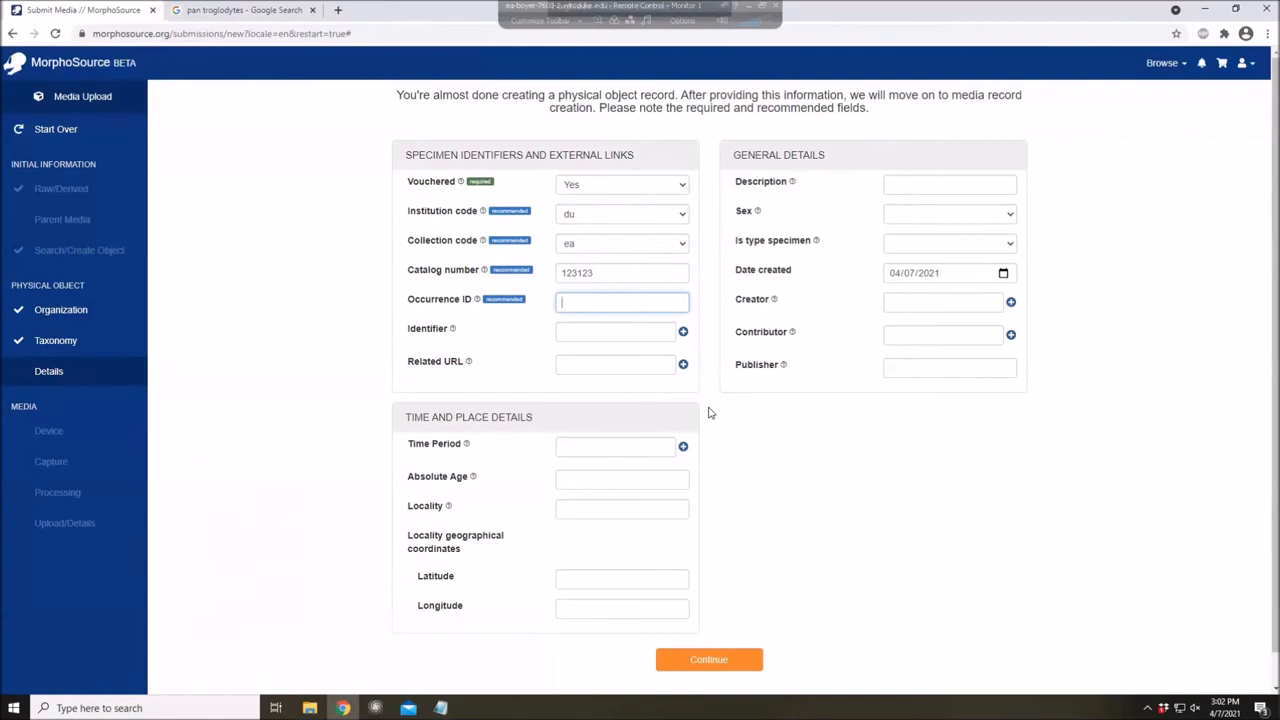
mouse_move(800, 507)
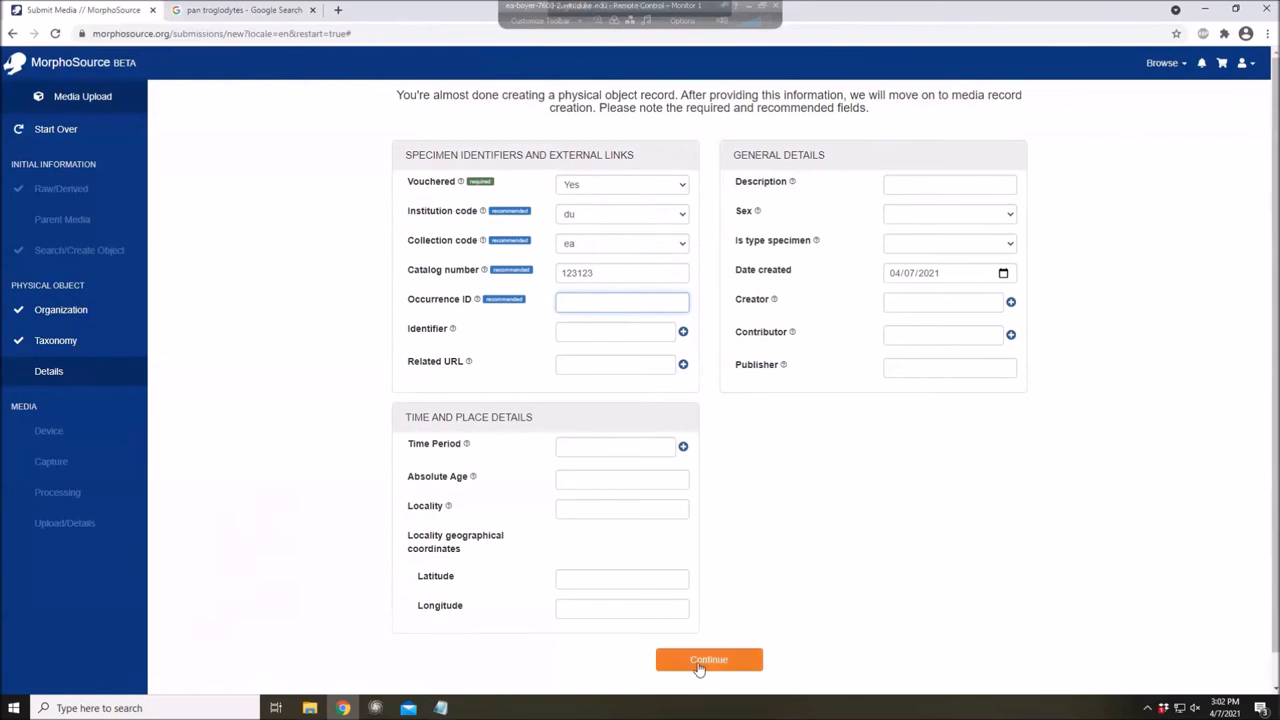
left_click(708, 659)
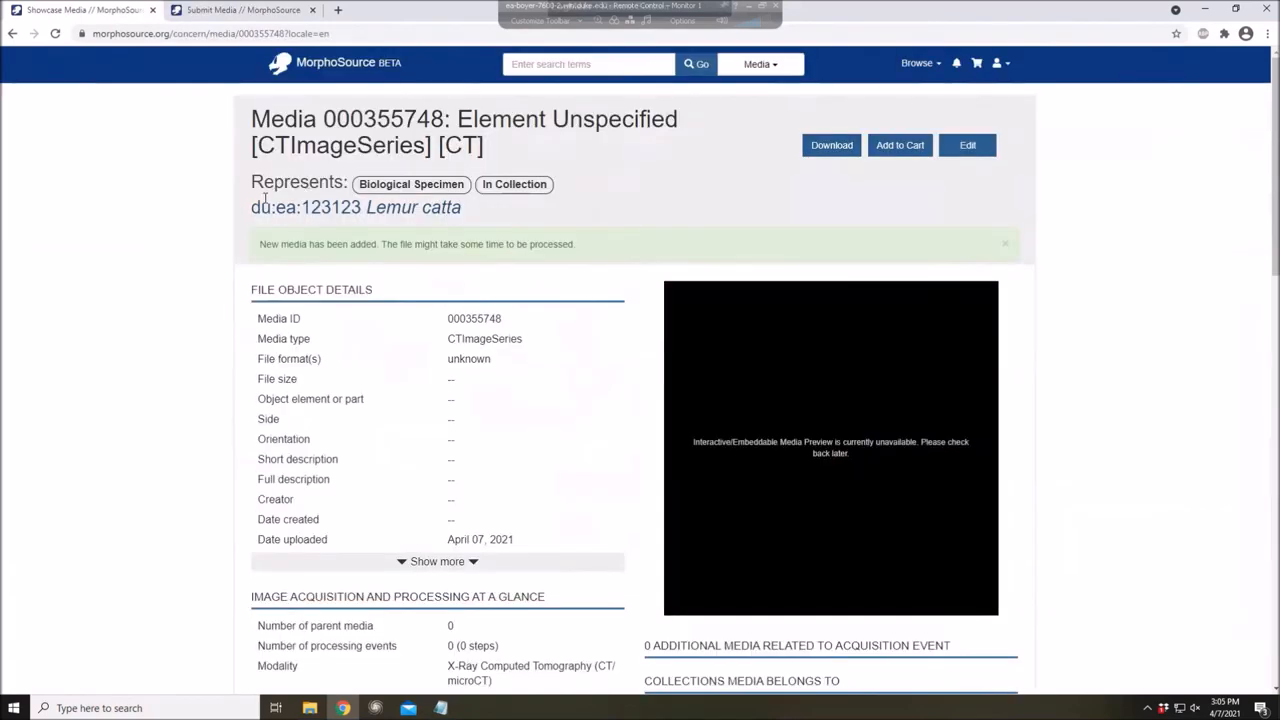
mouse_move(312, 207)
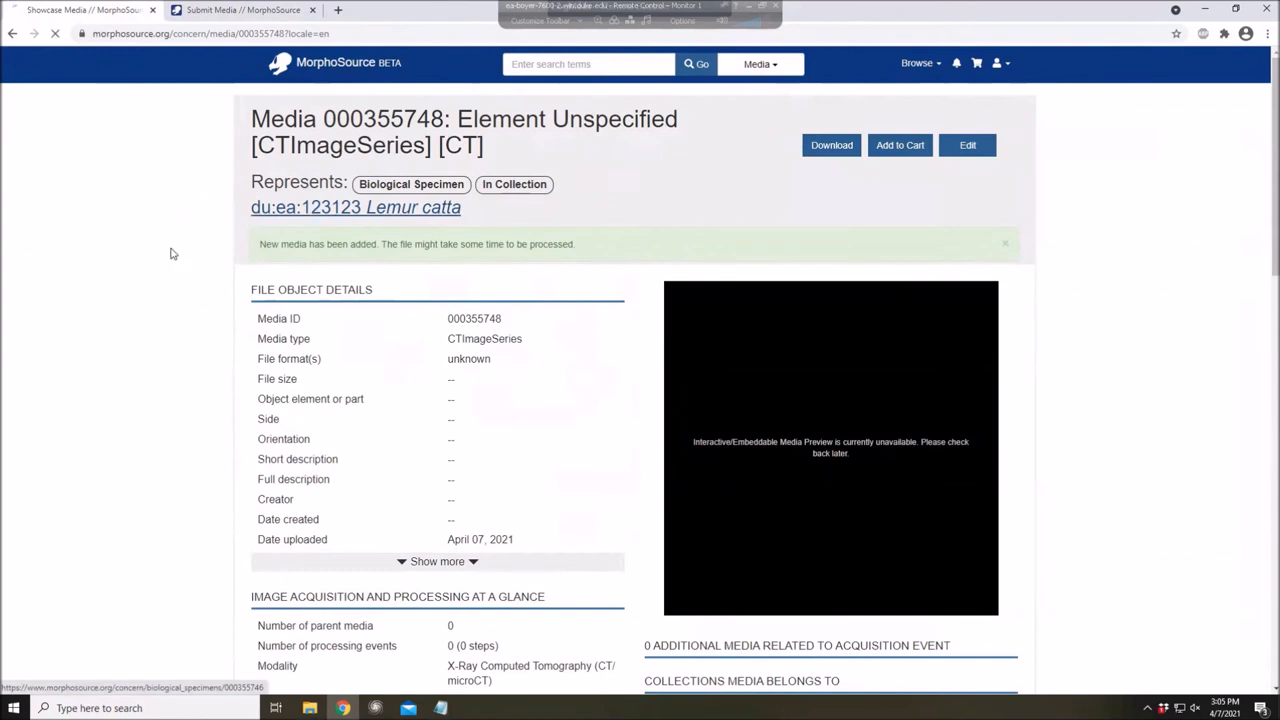
Follow the 'du:ea:123123 Lemur catta' Represents link to its specimen page.
left_click(355, 207)
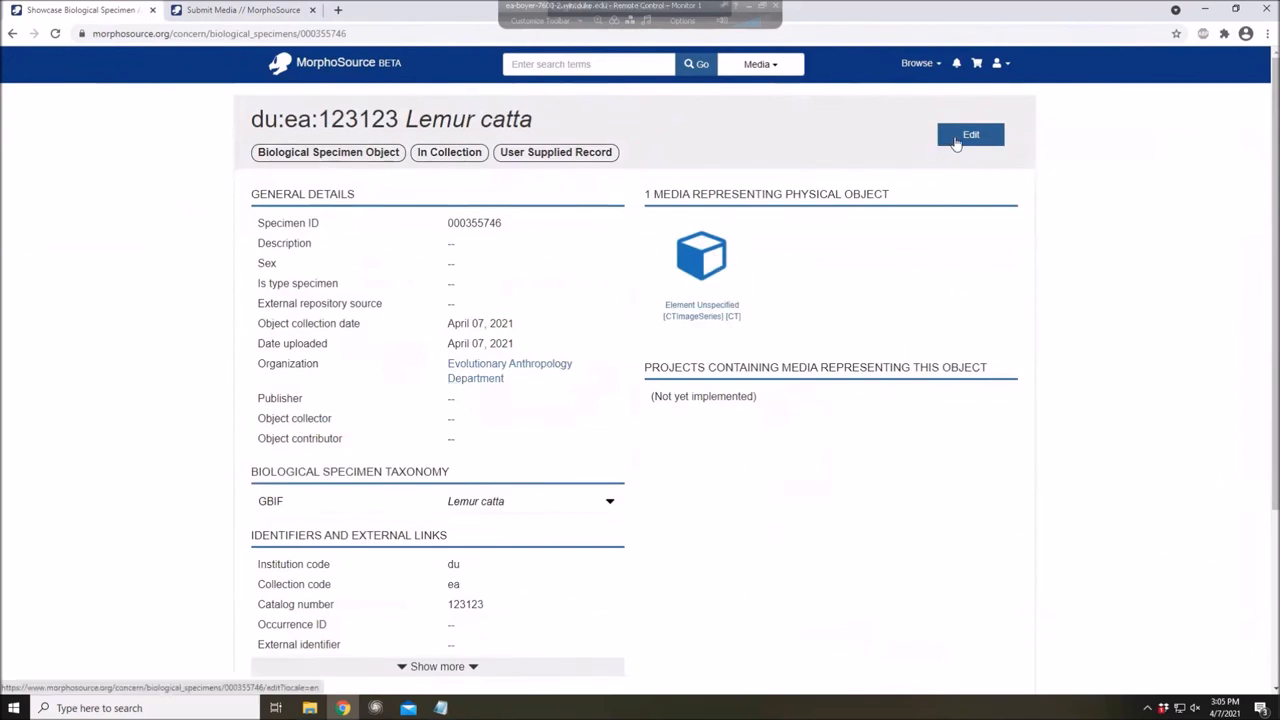
mouse_move(683, 467)
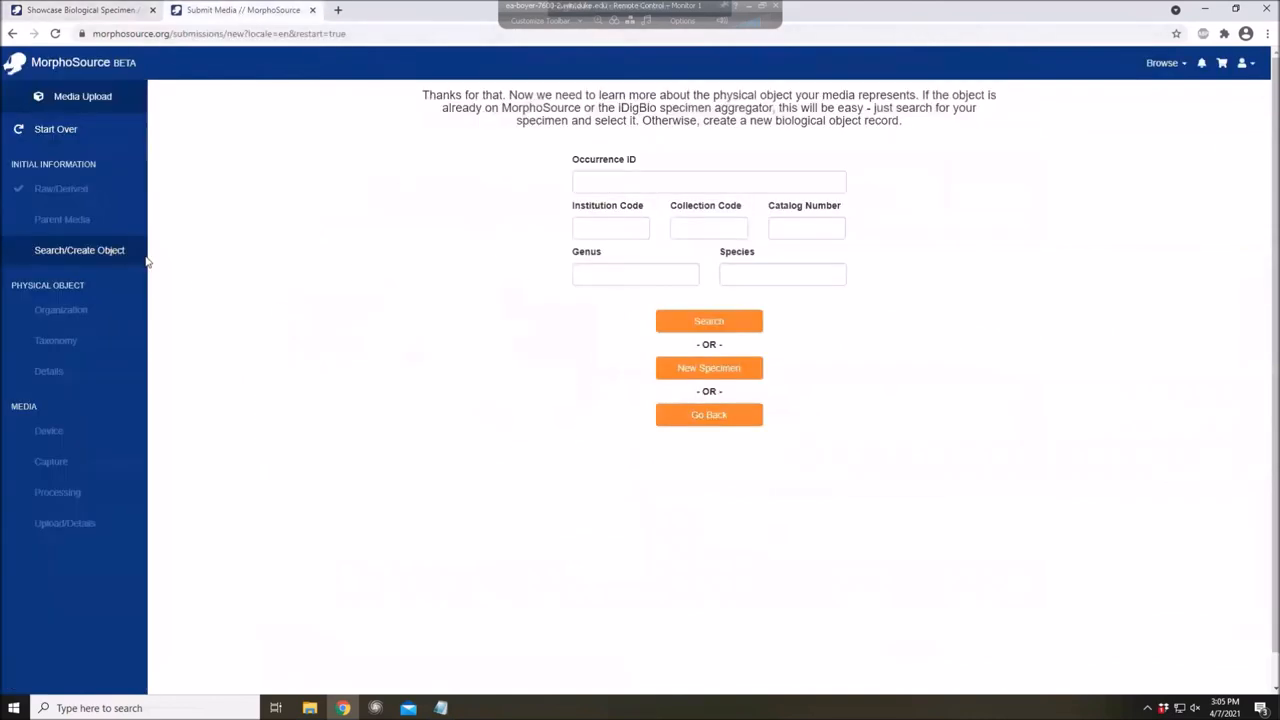
mouse_move(297, 250)
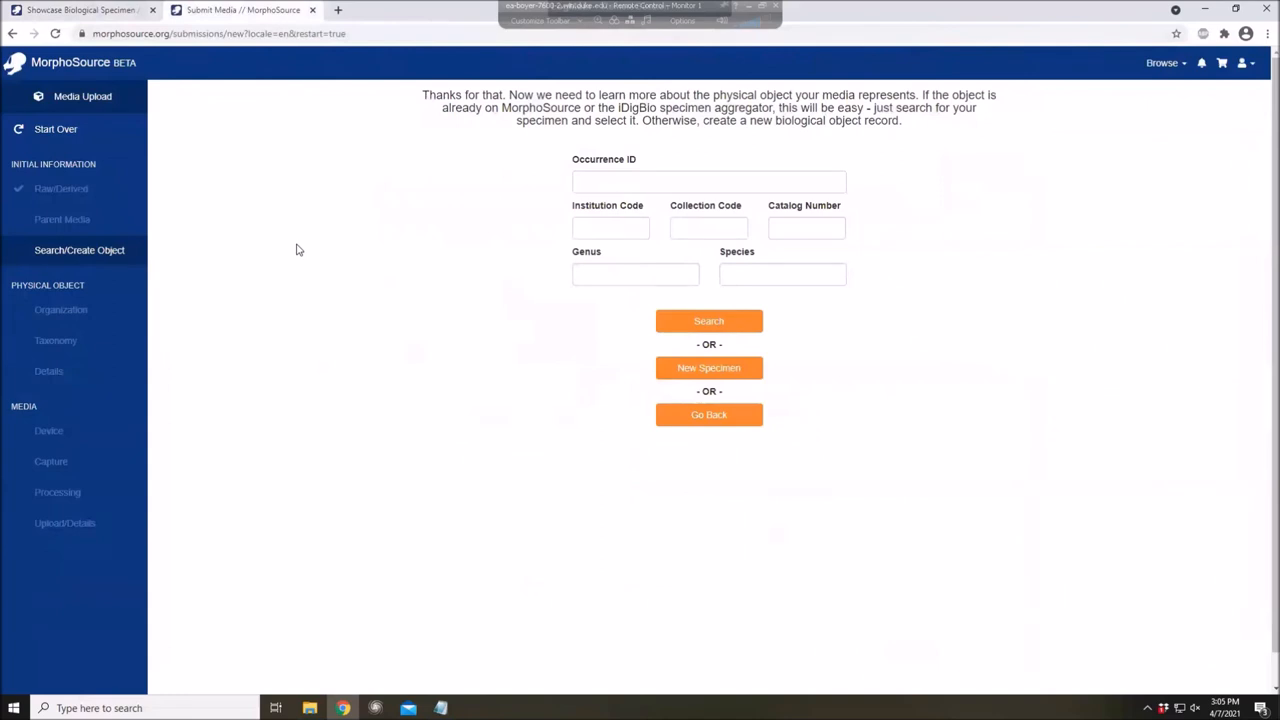
mouse_move(120, 259)
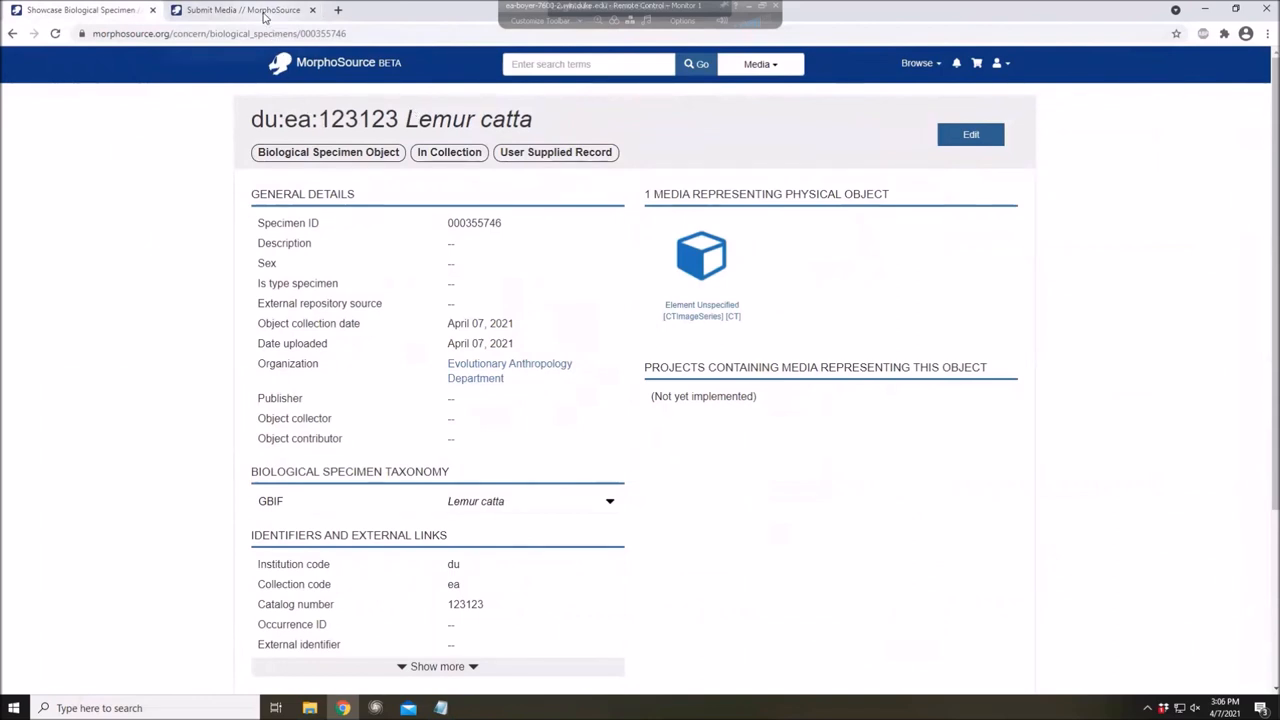
mouse_move(243, 10)
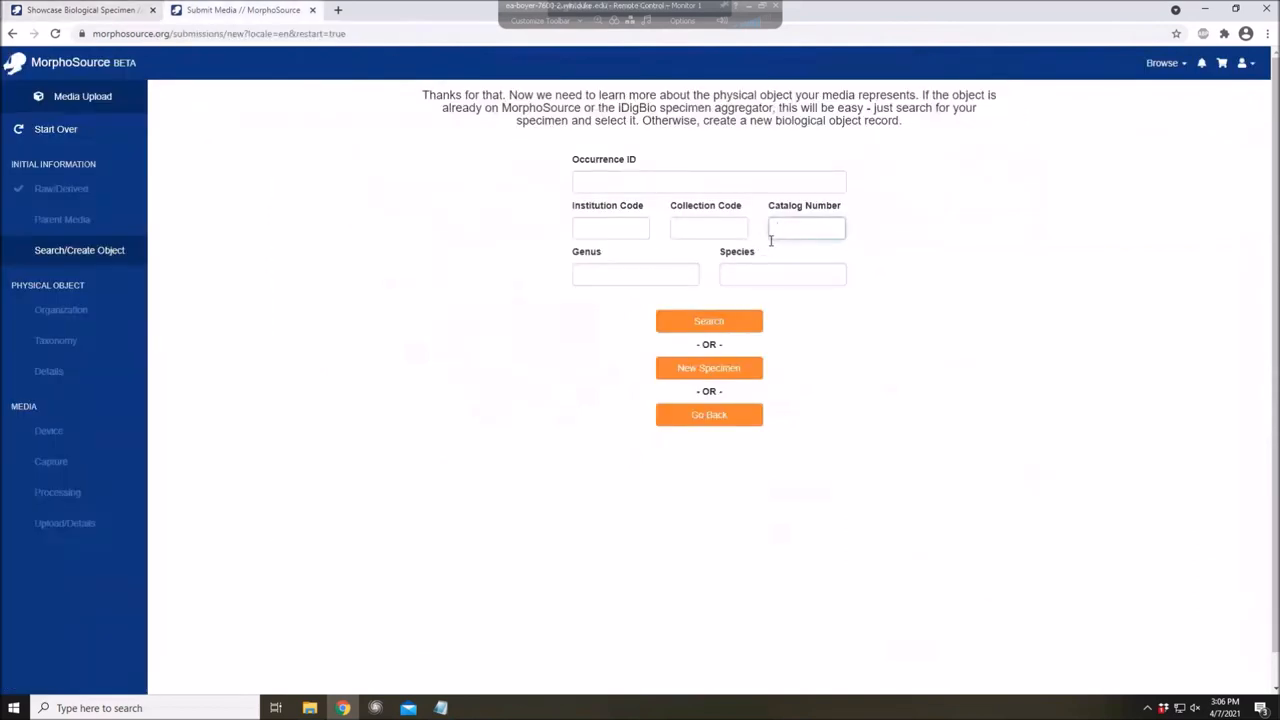
Search institution du, catalog 123123, returning the existing du:ea:123123 Lemur catta object.
type("12312")
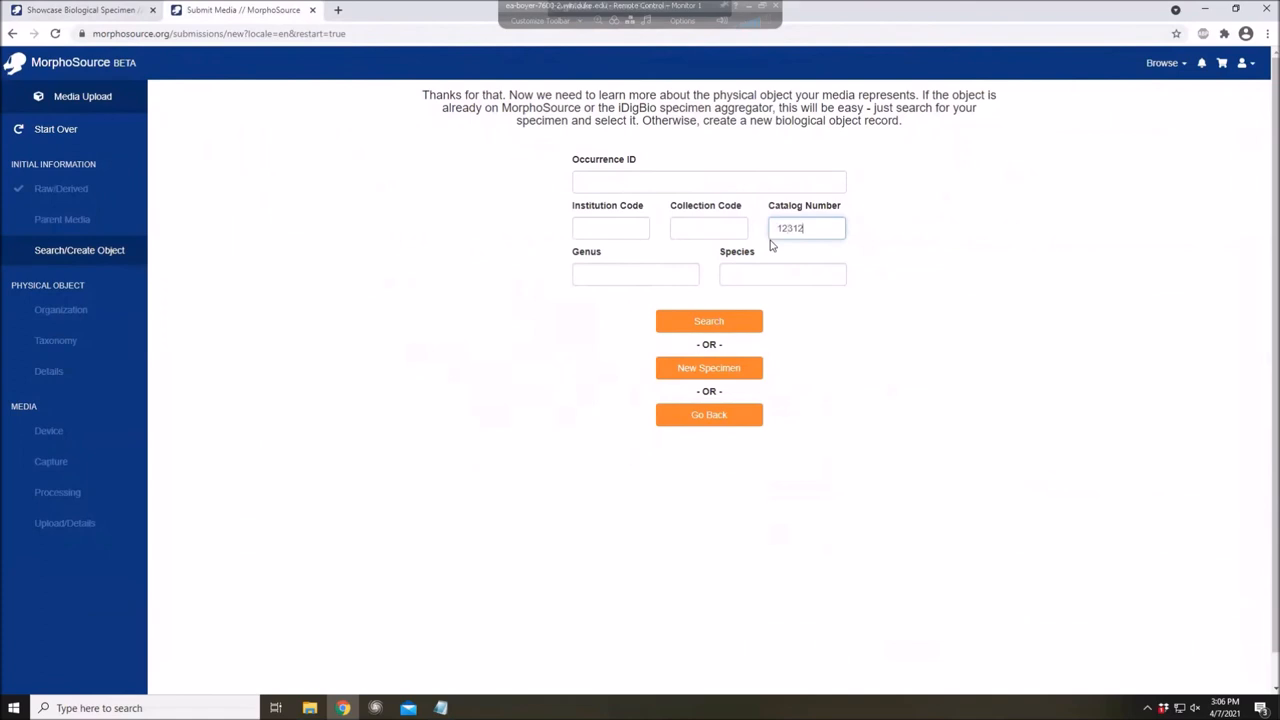
left_click(610, 228)
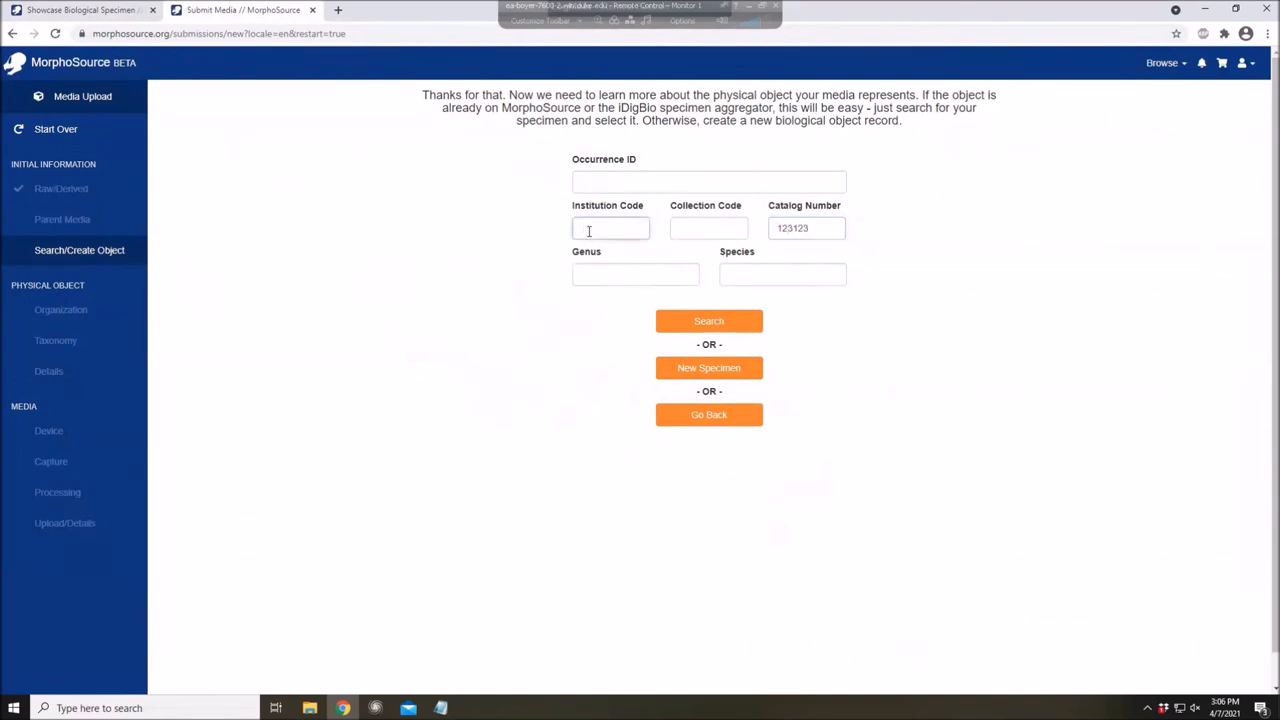
type("du")
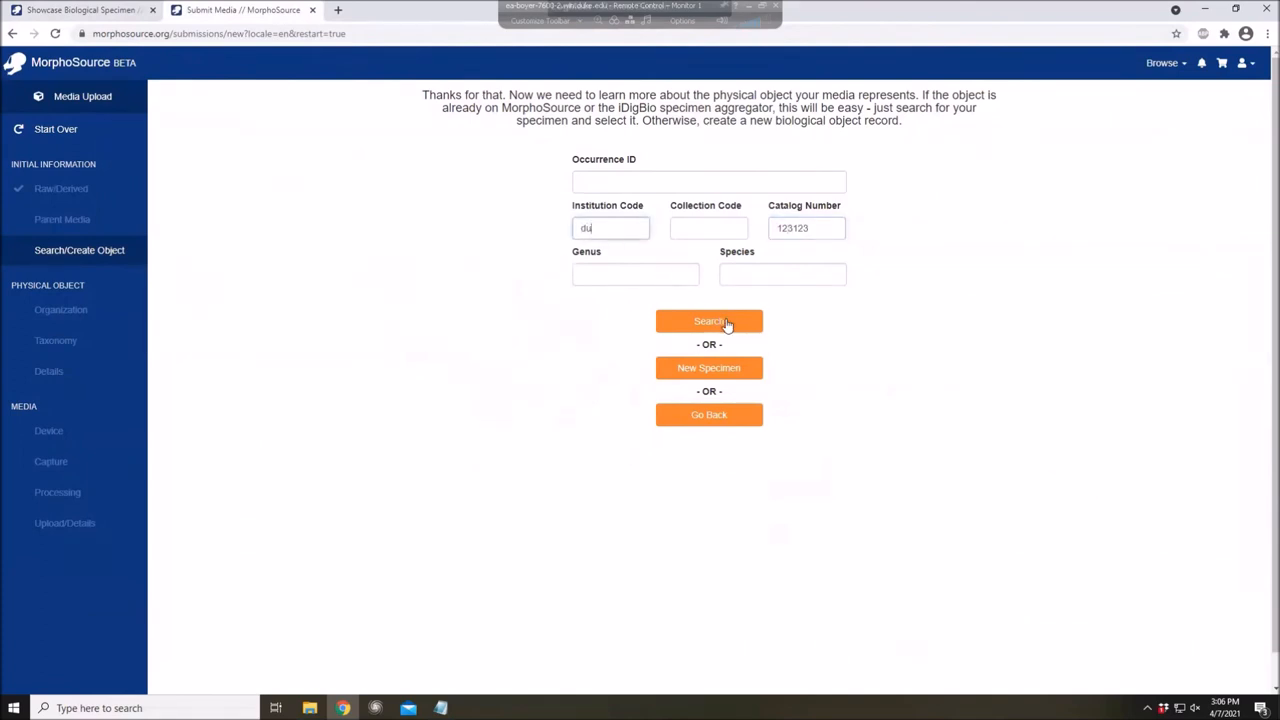
left_click(709, 321)
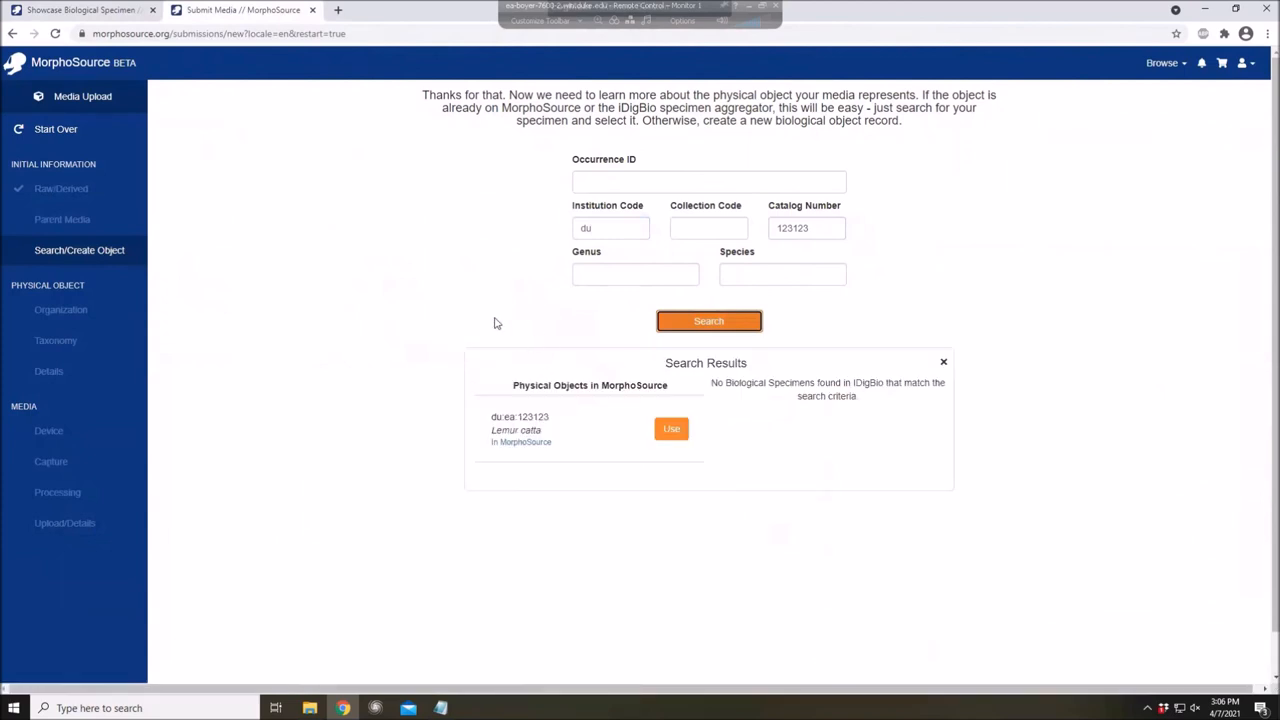
mouse_move(598, 456)
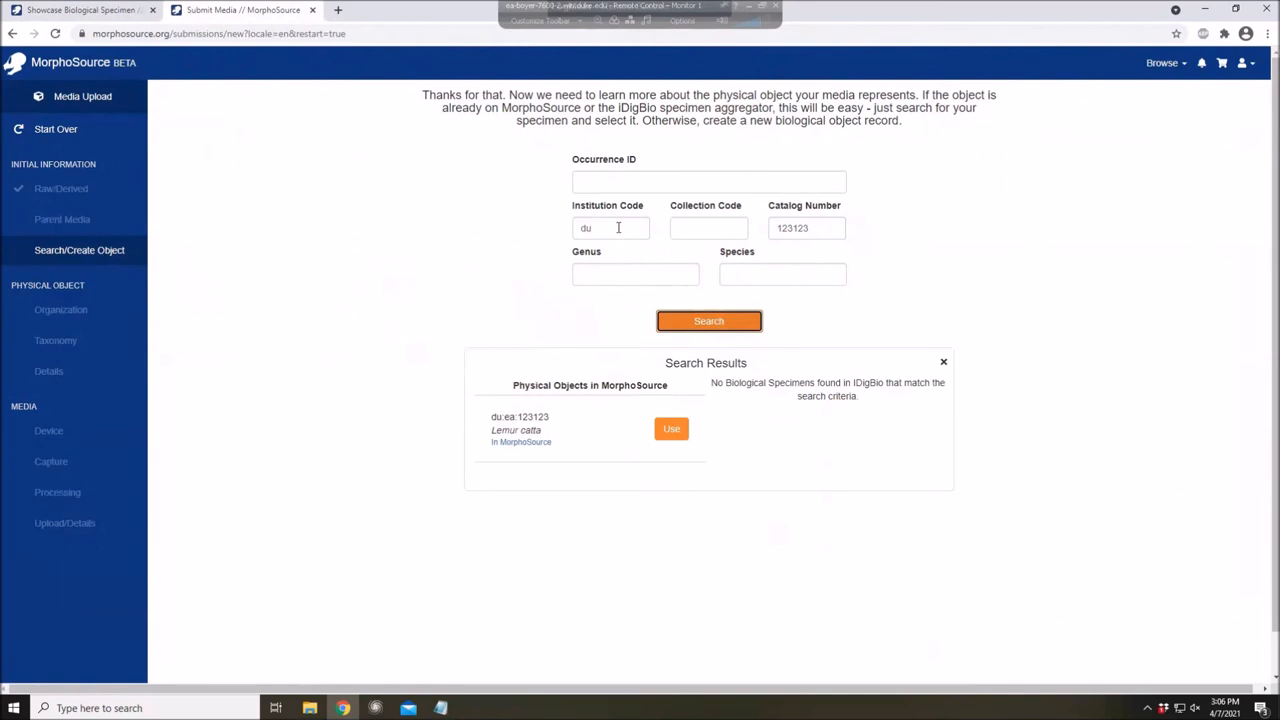
mouse_move(668, 480)
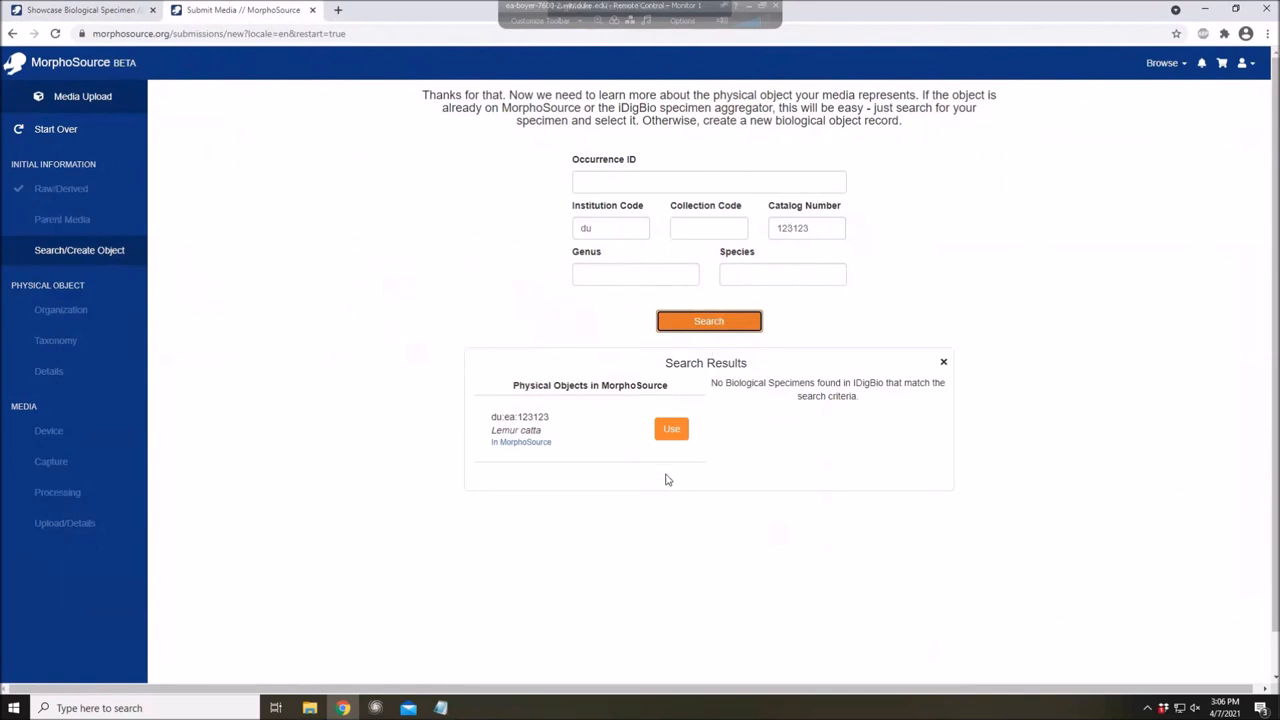